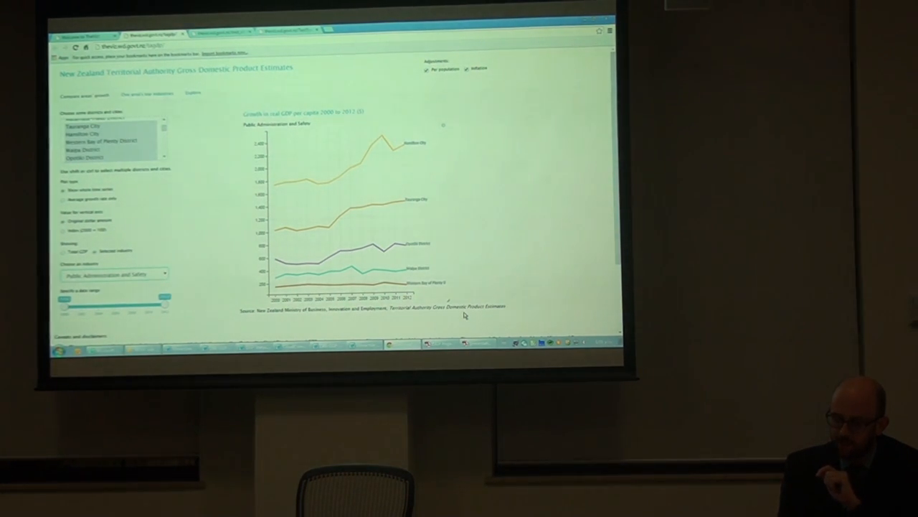
Step: Put the browser showing the NZ GDP Estimates app into full-screen view
{"action": "key", "text": "f11"}
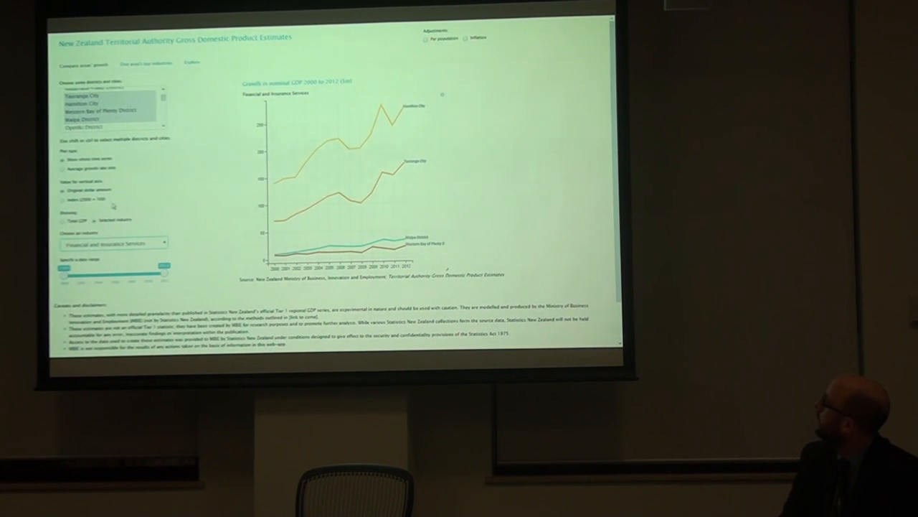
Step: Show Tauranga City's per-capita nominal GDP by industry for 2000–2012
{"action": "left_click", "coordinate": [66, 199]}
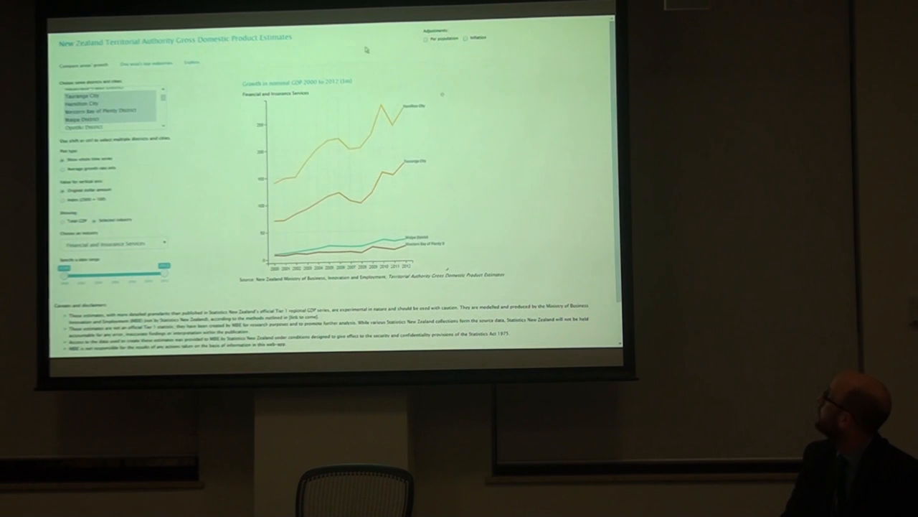
{"action": "left_click", "coordinate": [425, 39]}
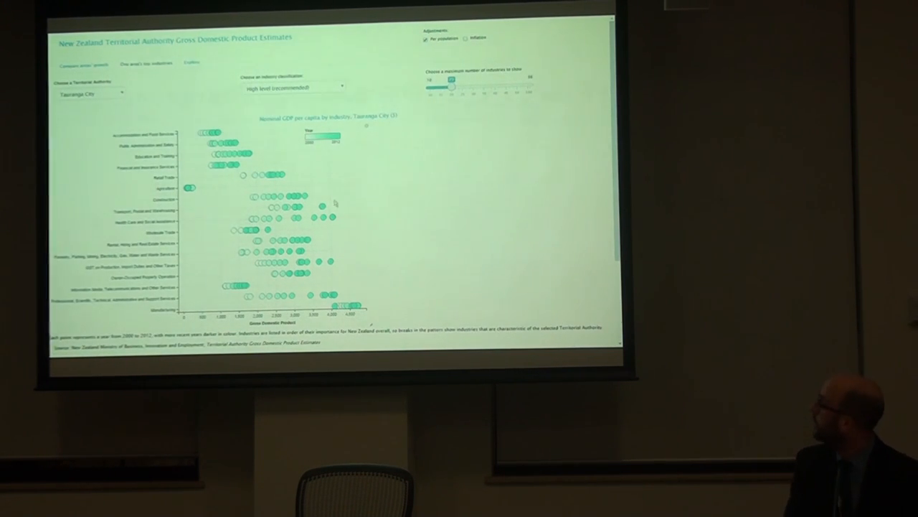
{"action": "mouse_move", "coordinate": [302, 208]}
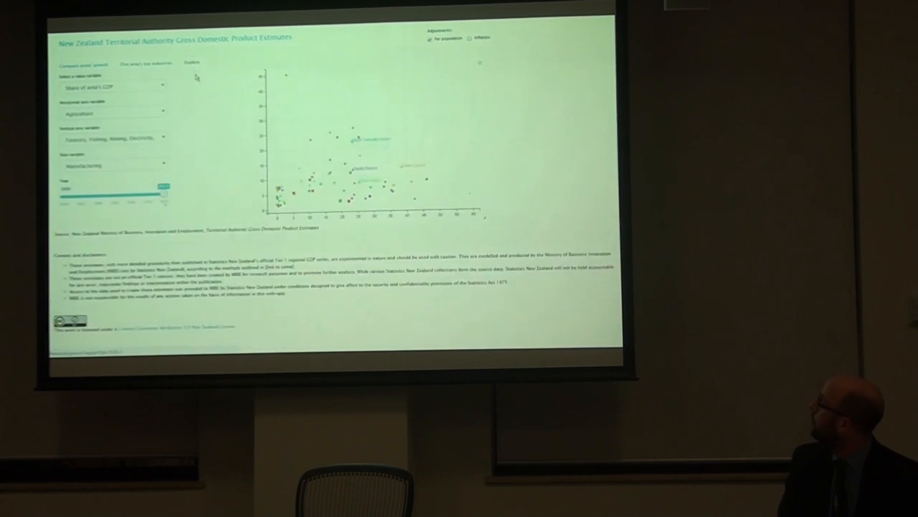
Step: Put Financial and Insurance Services on the vertical axis, then slide Year to 2000 and back to 2012
{"action": "left_click", "coordinate": [115, 138]}
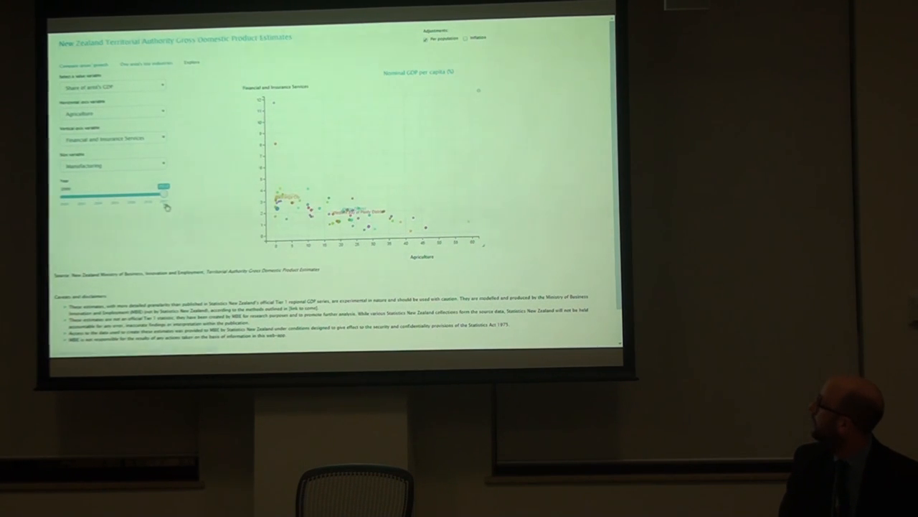
{"action": "left_click_drag", "start_coordinate": [162, 194], "coordinate": [71, 194]}
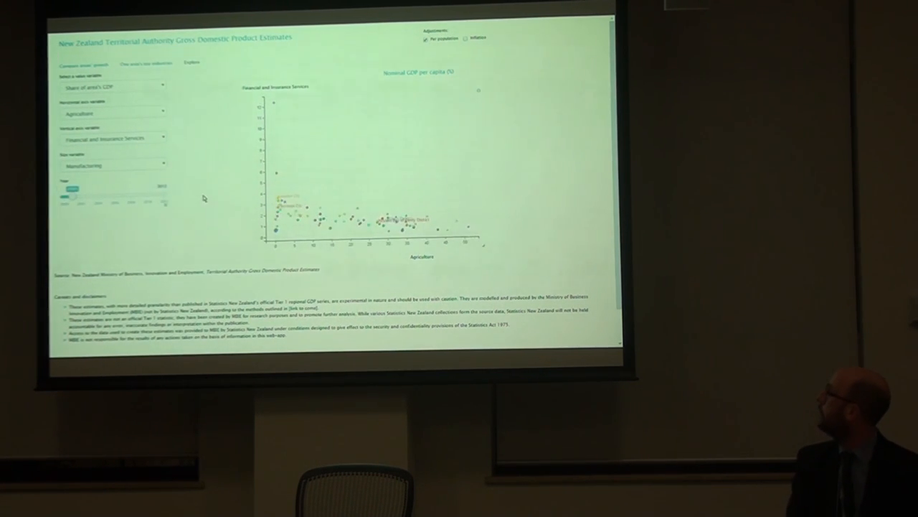
{"action": "left_click_drag", "start_coordinate": [72, 187], "coordinate": [122, 187]}
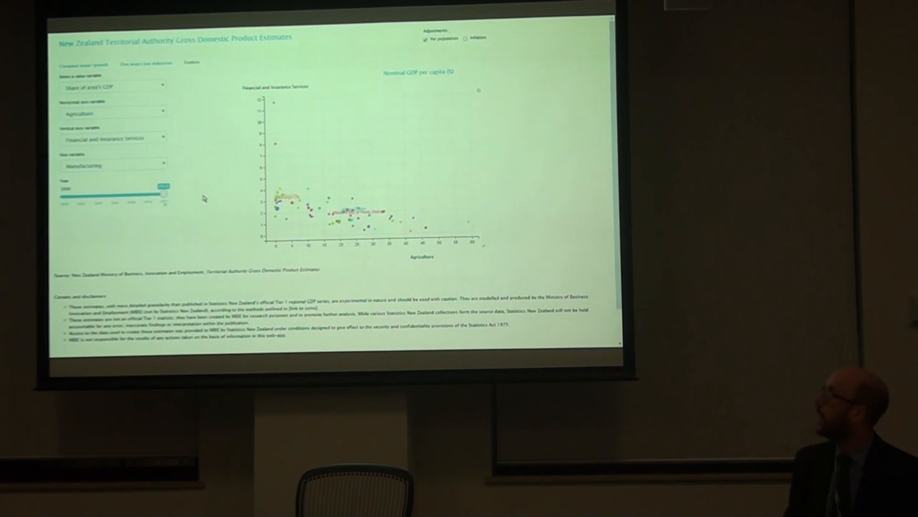
{"action": "mouse_move", "coordinate": [230, 175]}
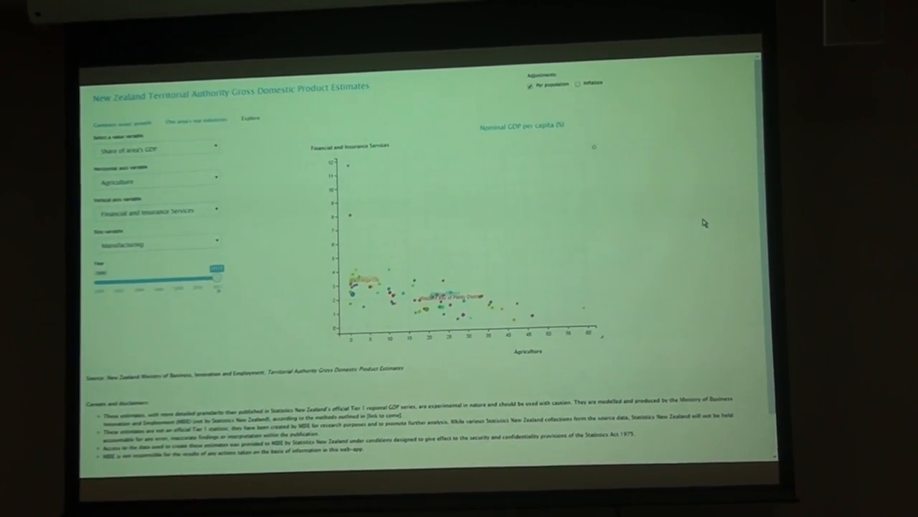
Step: Leave the GDP explorer and switch to the Science, Skills and Innovation Datamart tab
{"action": "left_click_drag", "start_coordinate": [215, 276], "coordinate": [220, 267]}
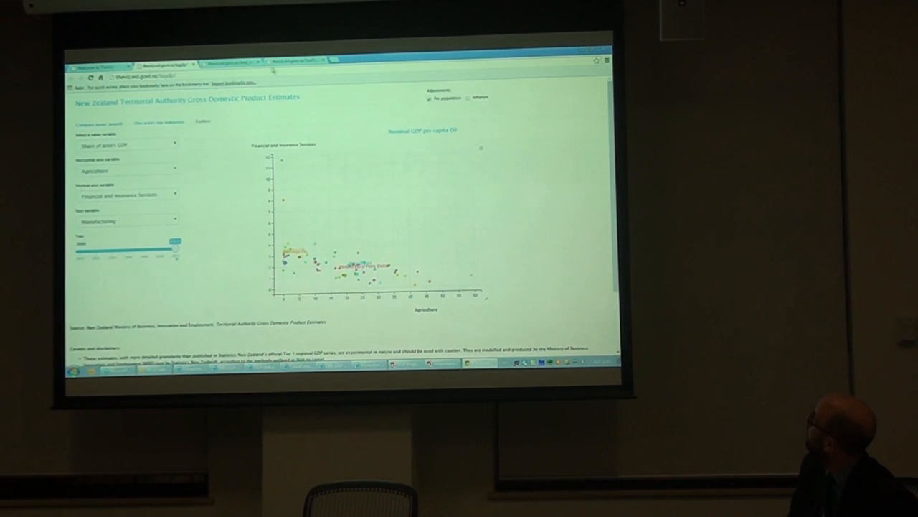
{"action": "left_click", "coordinate": [230, 61]}
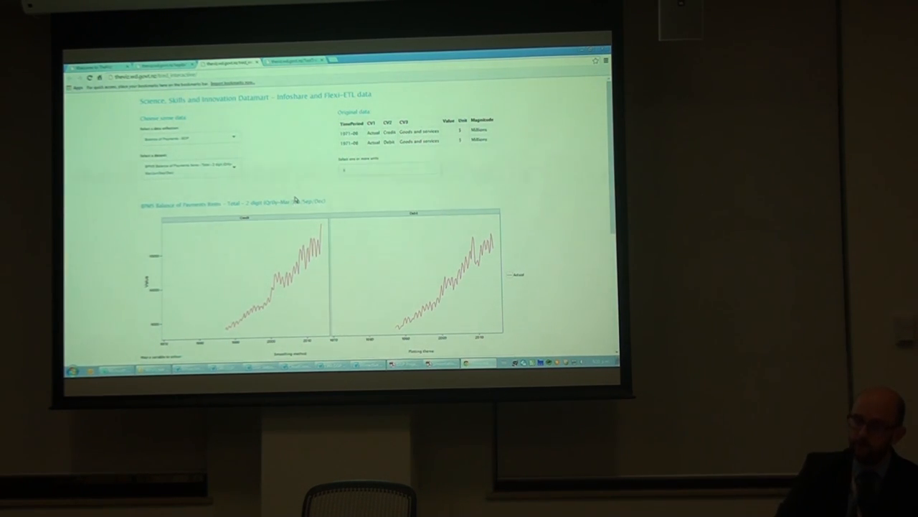
Step: Show the Datamart's Balance of Payments credit and debit charts in full screen
{"action": "key", "text": "F11"}
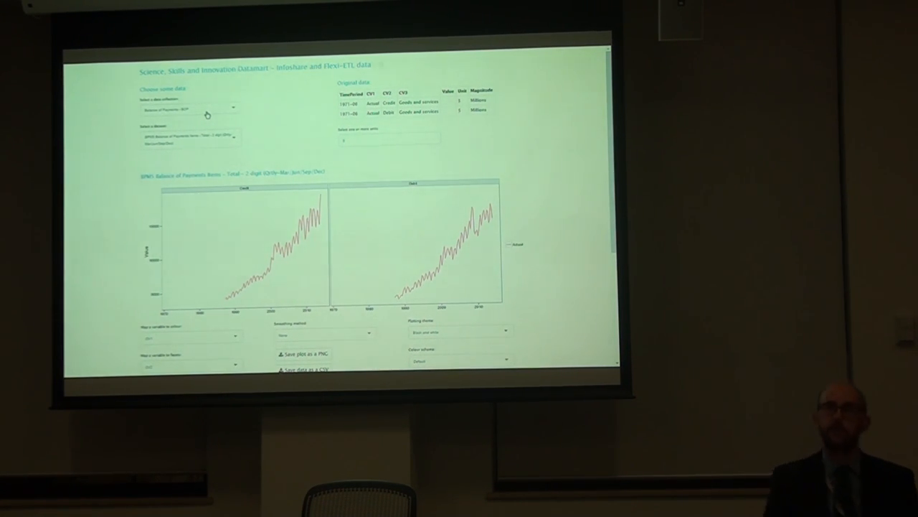
{"action": "mouse_move", "coordinate": [402, 265]}
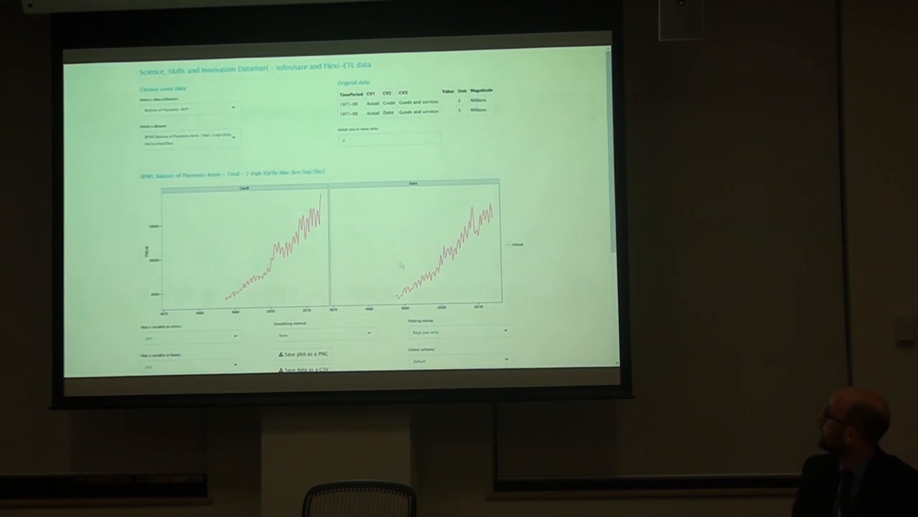
{"action": "mouse_move", "coordinate": [251, 146]}
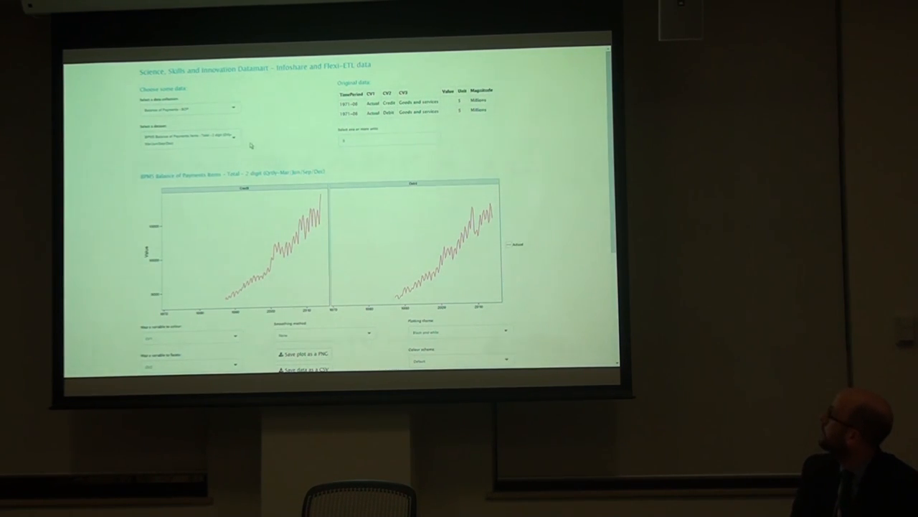
Step: Load the Accommodation Survey collection and apply the Ministry of Tourism colour scheme
{"action": "left_click", "coordinate": [190, 109]}
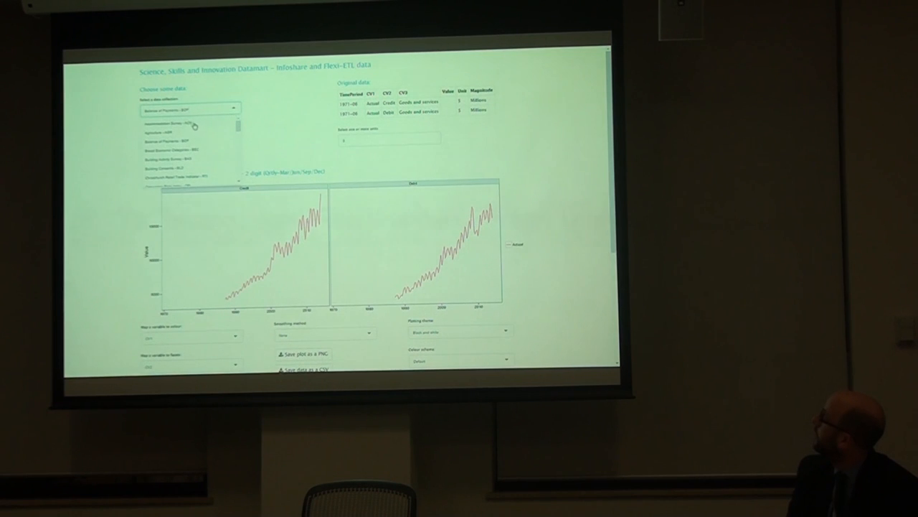
{"action": "left_click", "coordinate": [190, 109]}
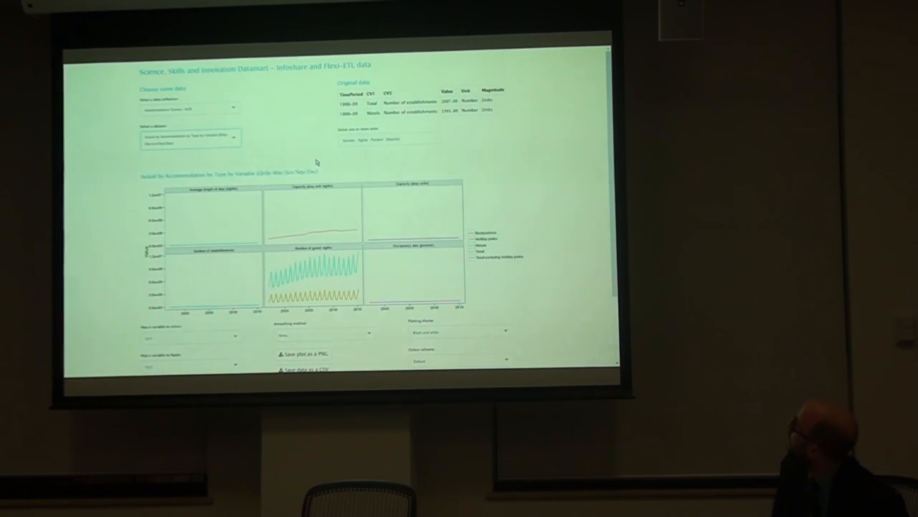
{"action": "mouse_move", "coordinate": [504, 176]}
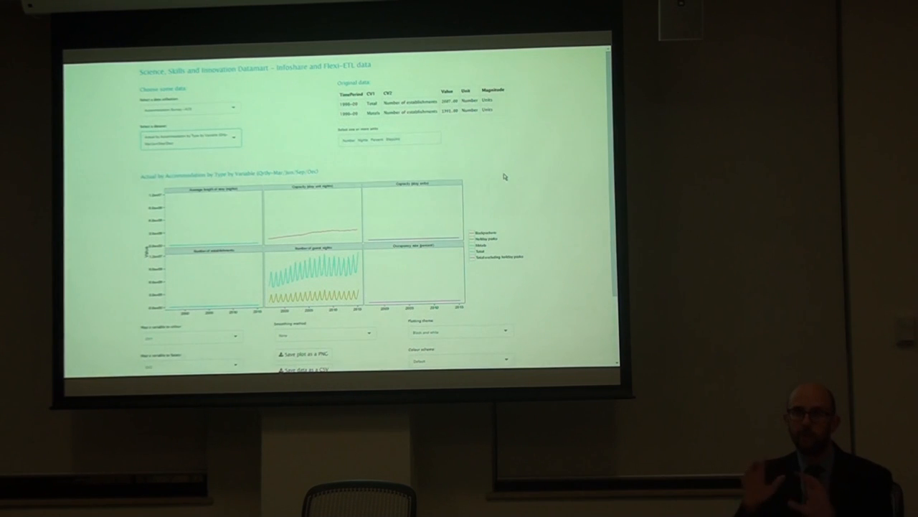
{"action": "mouse_move", "coordinate": [479, 281]}
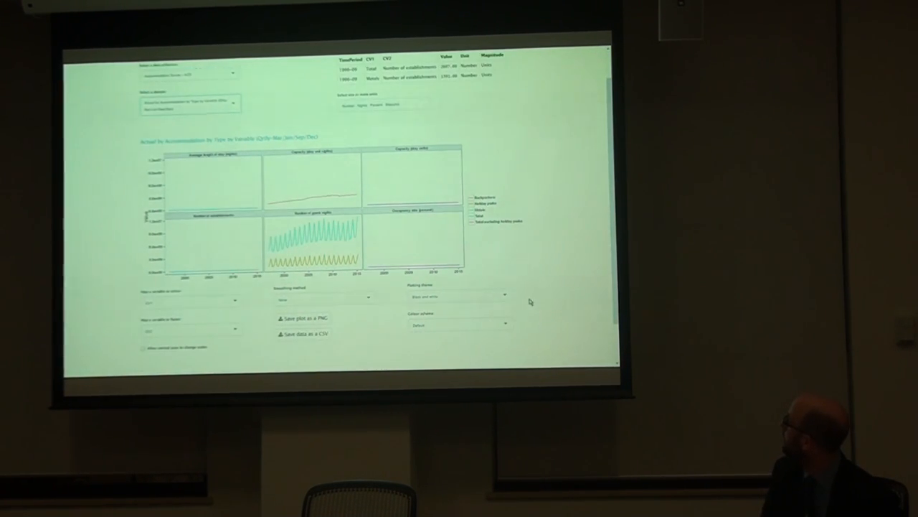
{"action": "left_click", "coordinate": [460, 324]}
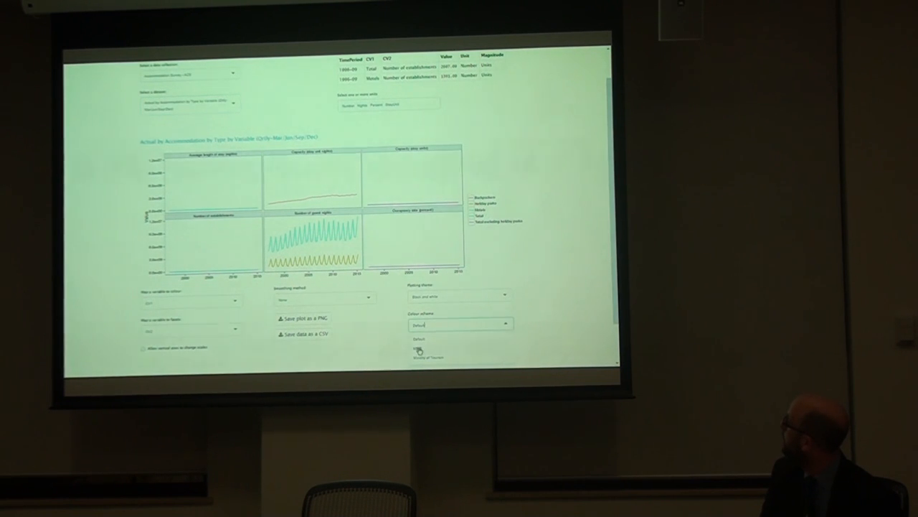
{"action": "left_click", "coordinate": [459, 324]}
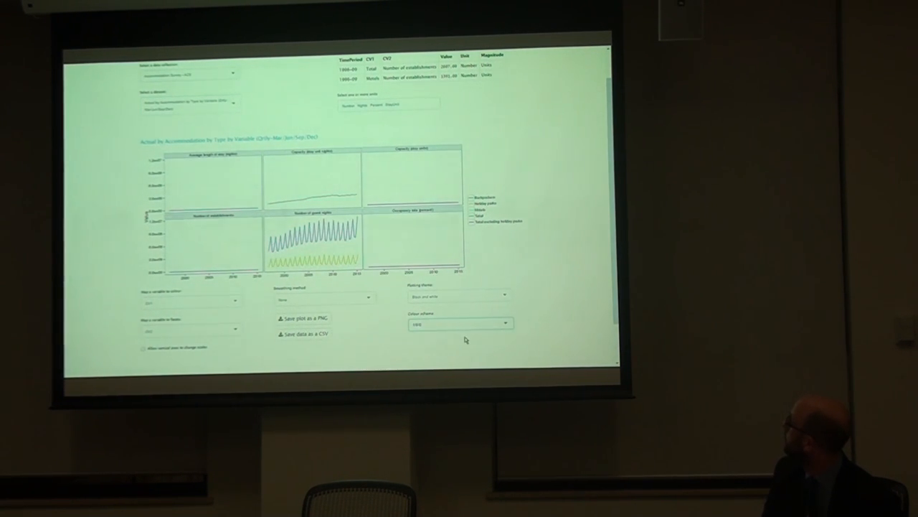
{"action": "left_click", "coordinate": [459, 324]}
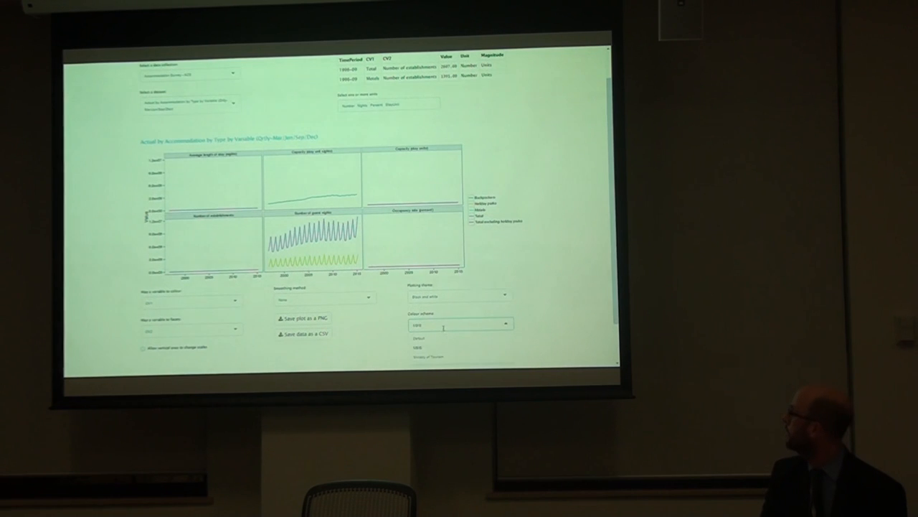
{"action": "left_click", "coordinate": [428, 355]}
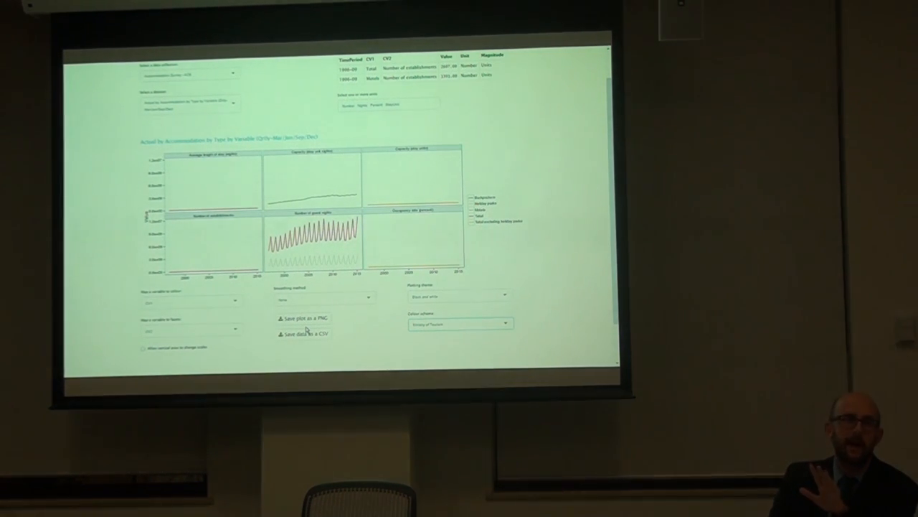
{"action": "mouse_move", "coordinate": [320, 303]}
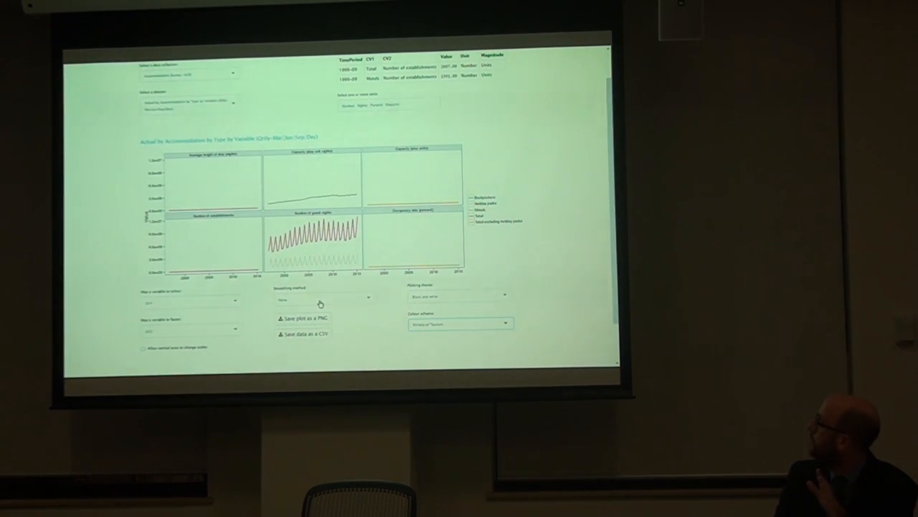
Step: Change the smoothing method applied to the accommodation series
{"action": "left_click", "coordinate": [322, 297]}
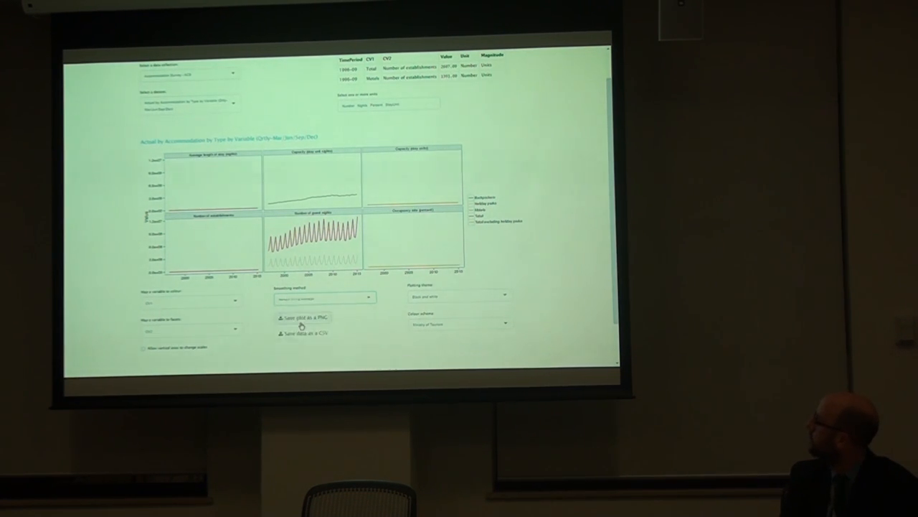
{"action": "left_click", "coordinate": [323, 298]}
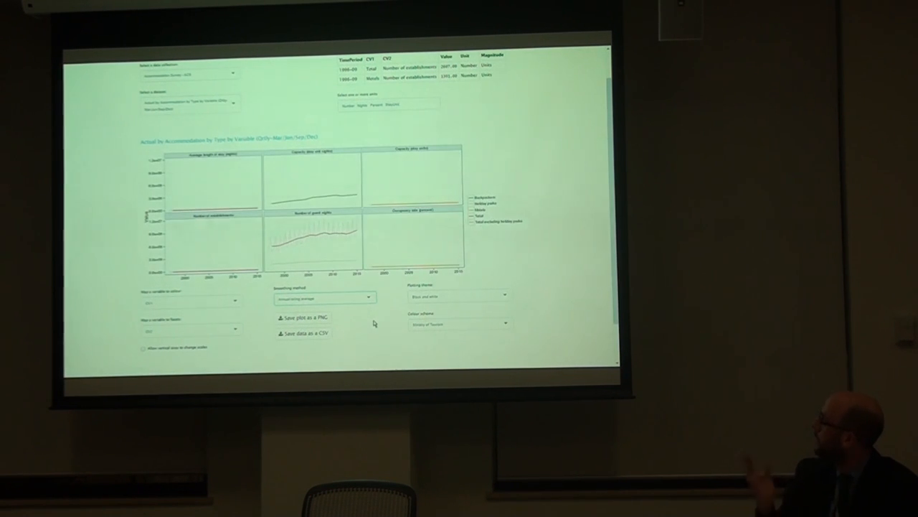
{"action": "left_click", "coordinate": [324, 298]}
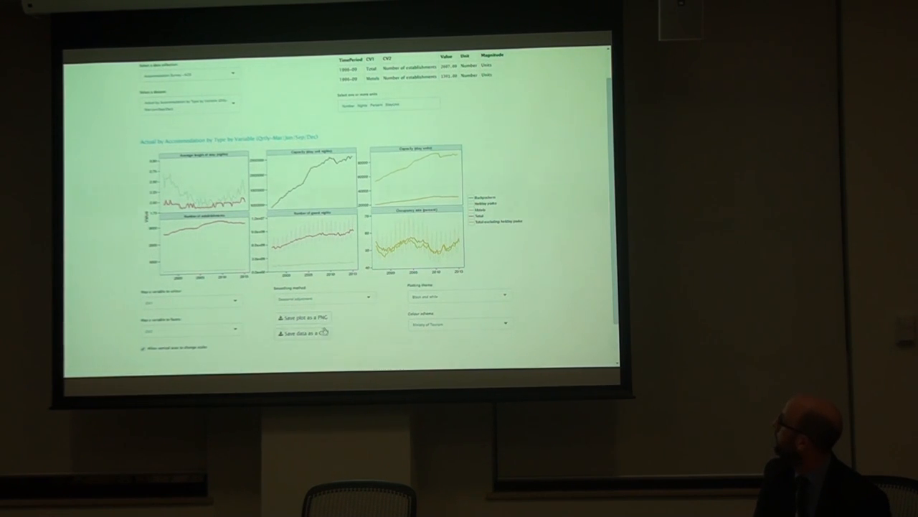
Step: Apply The Economist plotting theme and begin choosing the Balance of Payments collection
{"action": "left_click", "coordinate": [459, 296]}
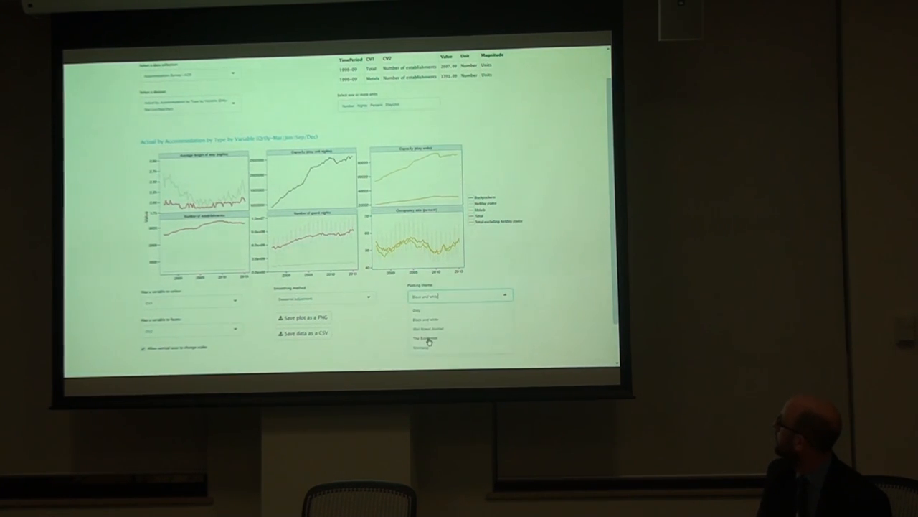
{"action": "left_click", "coordinate": [425, 338]}
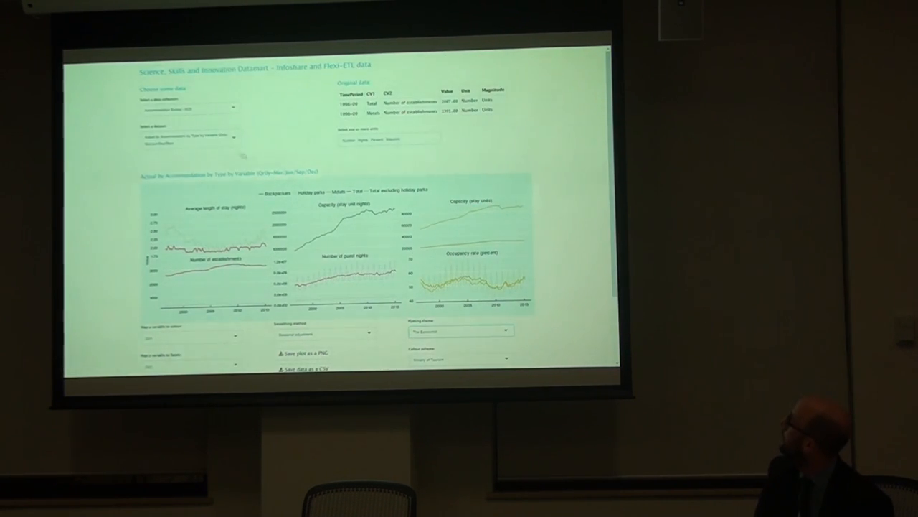
{"action": "left_click", "coordinate": [191, 109]}
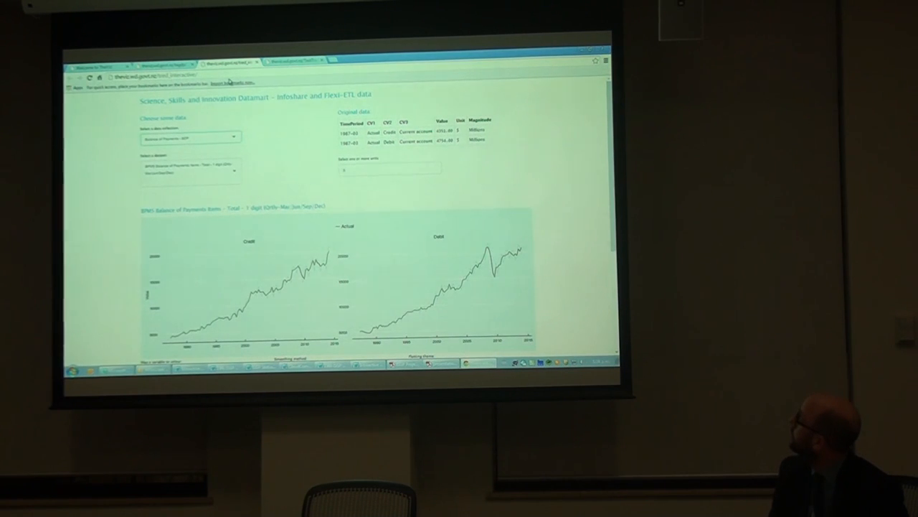
{"action": "left_click", "coordinate": [290, 61]}
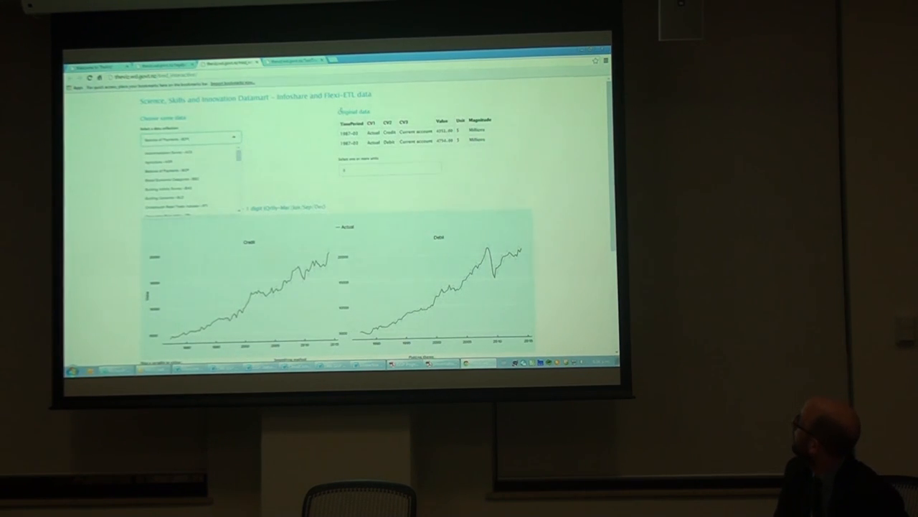
{"action": "scroll", "scroll_direction": "down", "scroll_amount": 3}
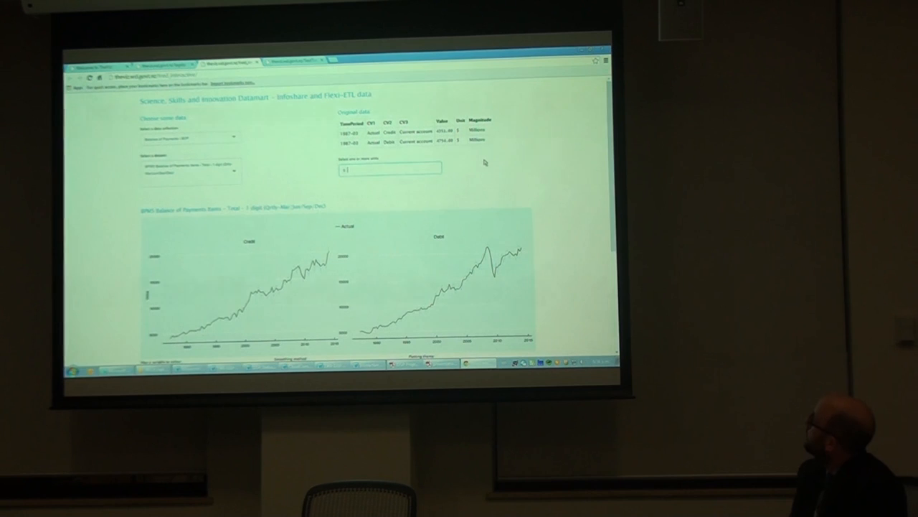
{"action": "mouse_move", "coordinate": [393, 193]}
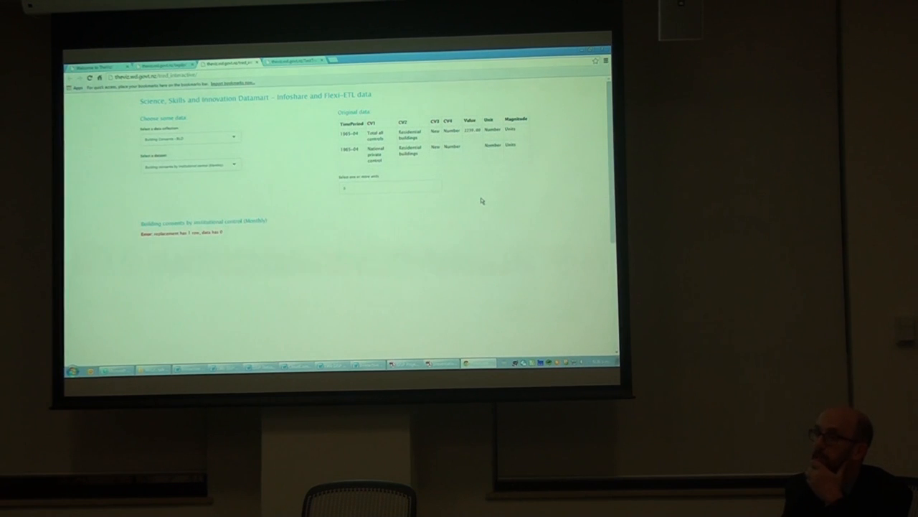
{"action": "mouse_move", "coordinate": [359, 201]}
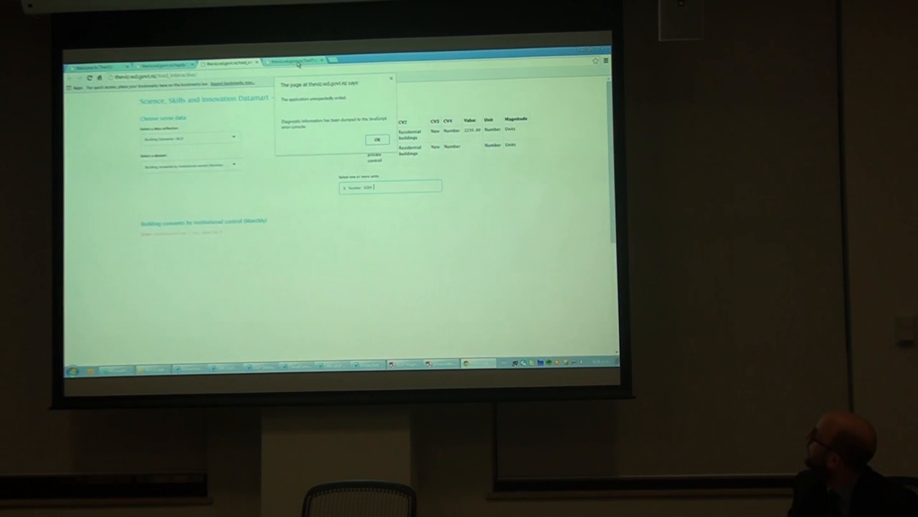
{"action": "left_click", "coordinate": [376, 139]}
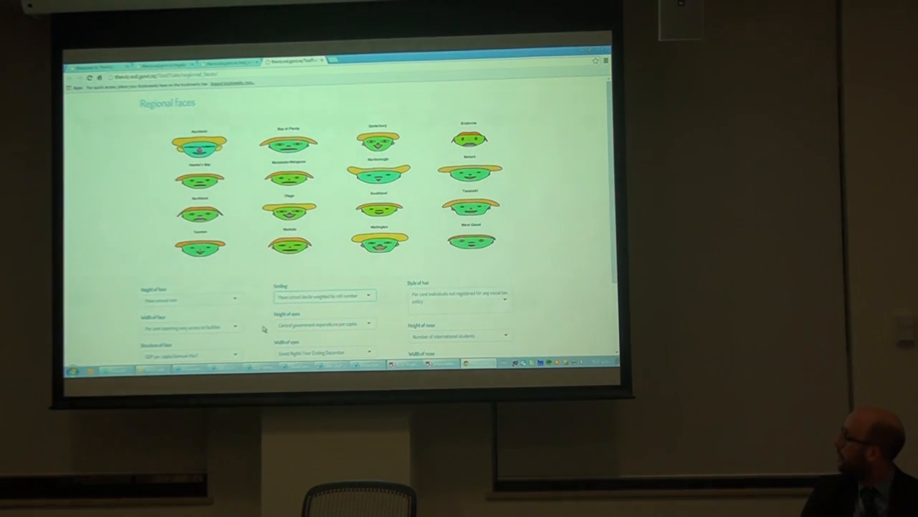
{"action": "scroll", "scroll_direction": "down", "scroll_amount": 3}
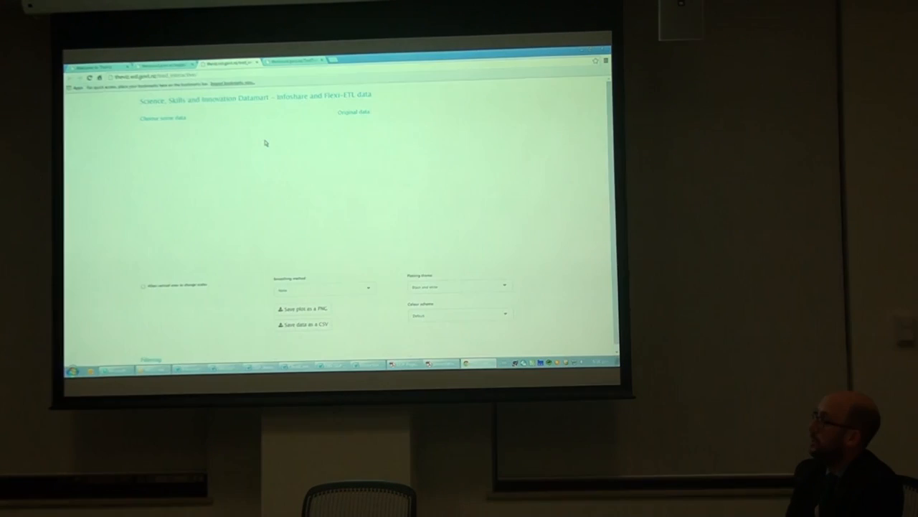
{"action": "mouse_move", "coordinate": [280, 163]}
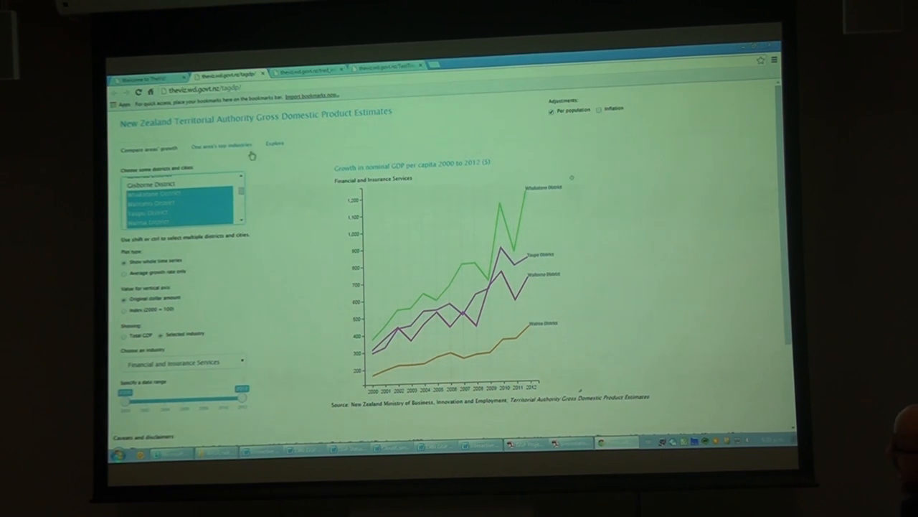
Step: Switch to the Various Science, Technology and Innovation Data app's browser tab
{"action": "left_click", "coordinate": [147, 77]}
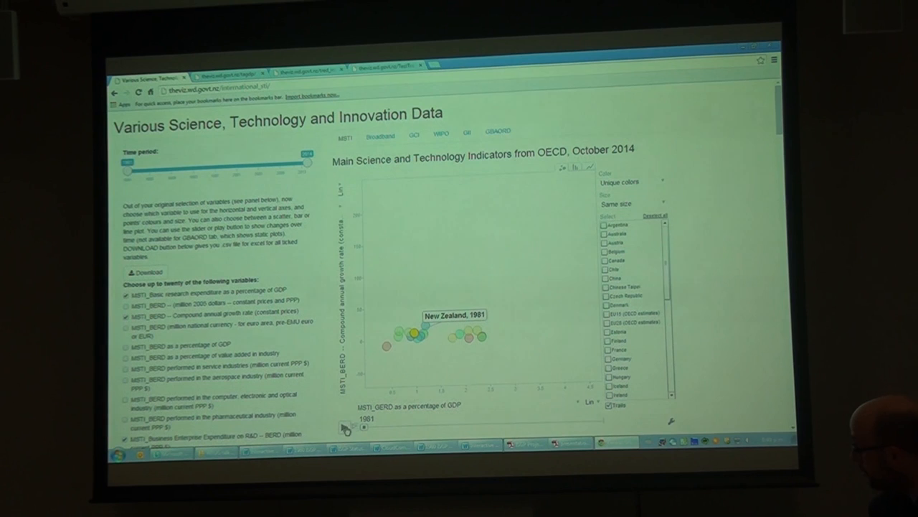
Step: Animate the GERD-versus-BERD scatter through the years, set log axes, and advance the year slider
{"action": "left_click", "coordinate": [345, 427]}
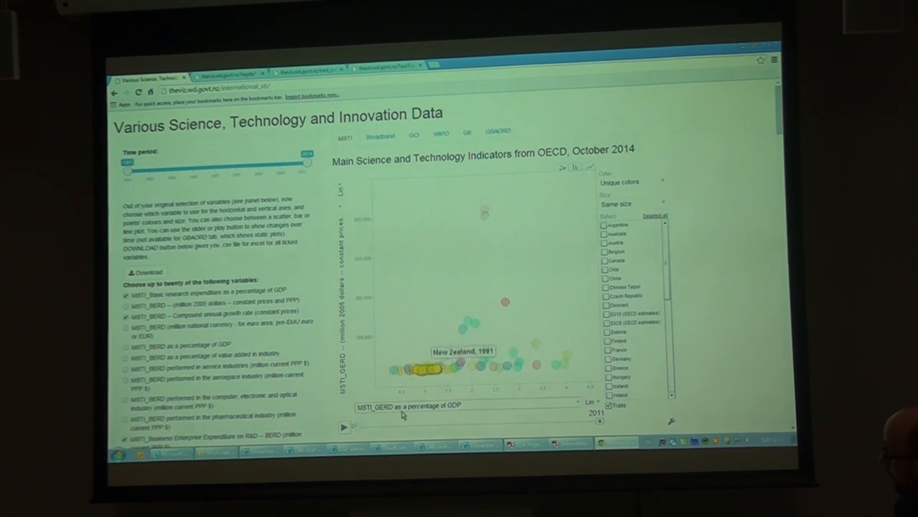
{"action": "left_click", "coordinate": [470, 405]}
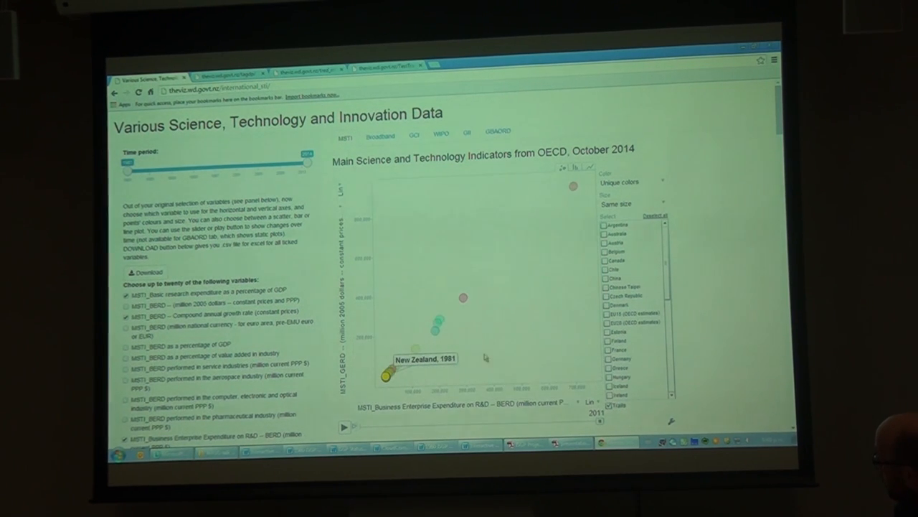
{"action": "left_click", "coordinate": [344, 427]}
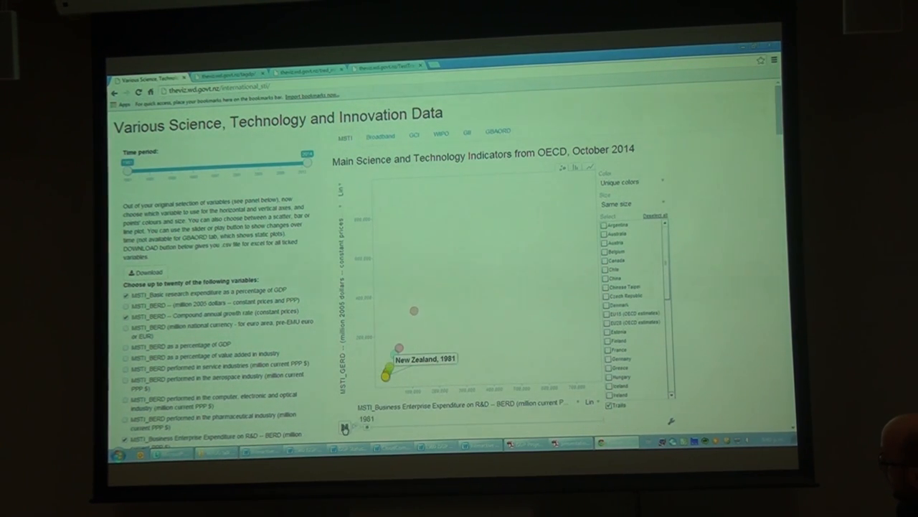
{"action": "left_click", "coordinate": [345, 427]}
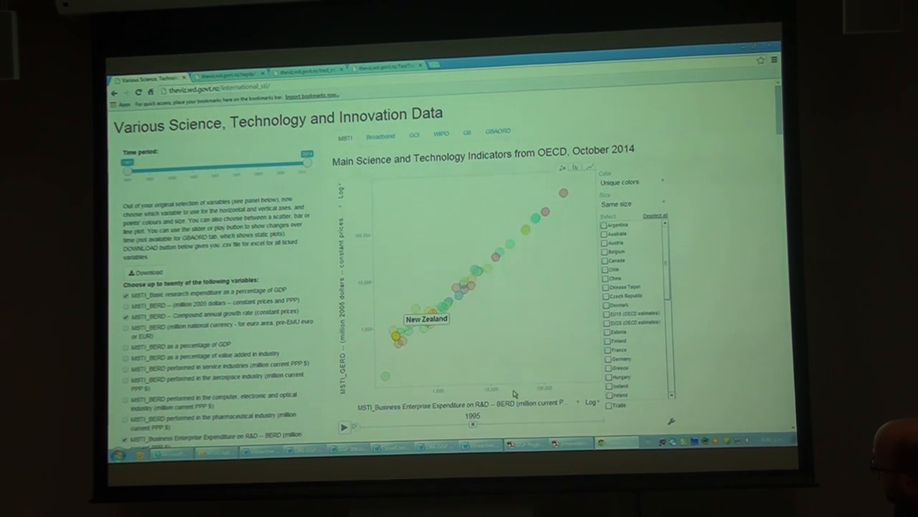
{"action": "left_click_drag", "start_coordinate": [472, 423], "coordinate": [556, 423]}
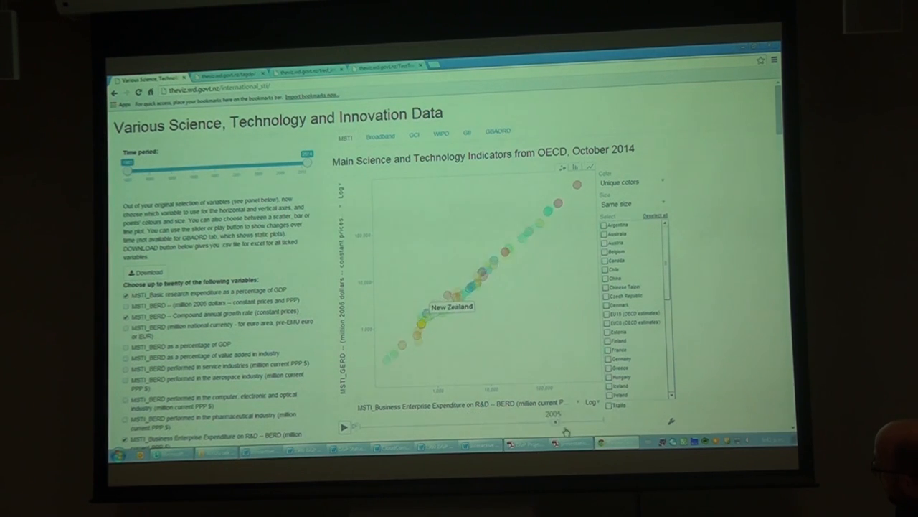
{"action": "left_click_drag", "start_coordinate": [564, 427], "coordinate": [591, 427]}
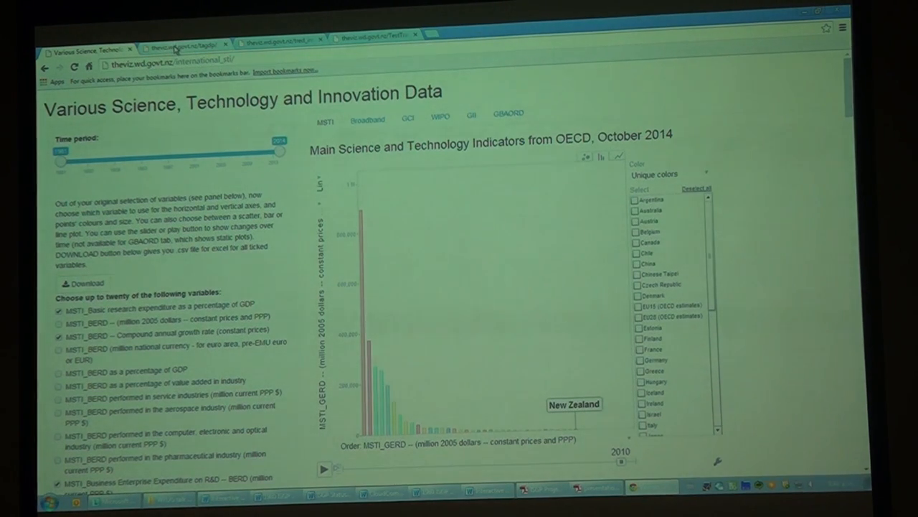
Step: Return to TheViz portal and launch the MBIE Outcomes Dashboard app
{"action": "left_click", "coordinate": [79, 48]}
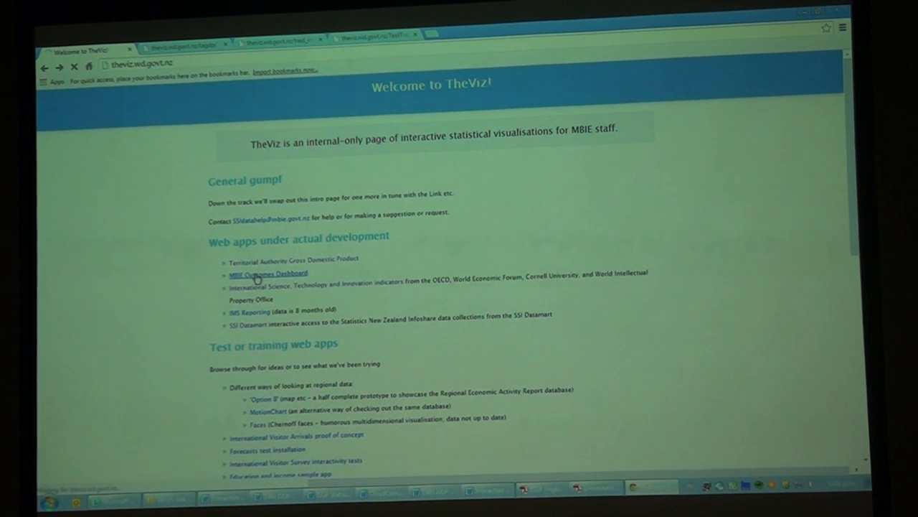
{"action": "left_click", "coordinate": [268, 274]}
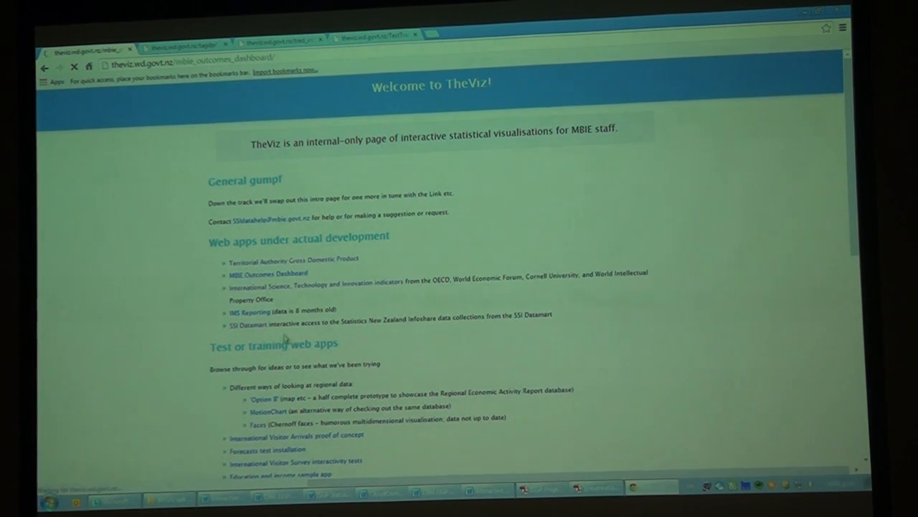
{"action": "left_click", "coordinate": [269, 273]}
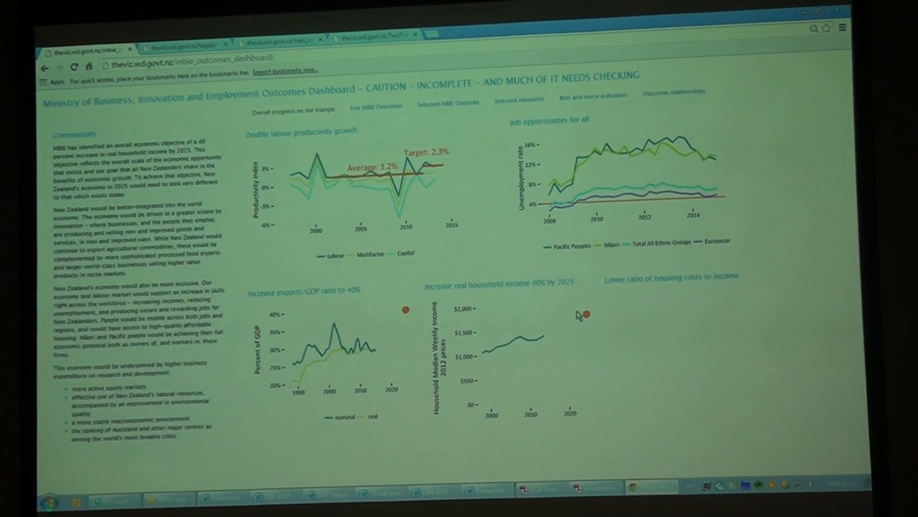
{"action": "mouse_move", "coordinate": [764, 434]}
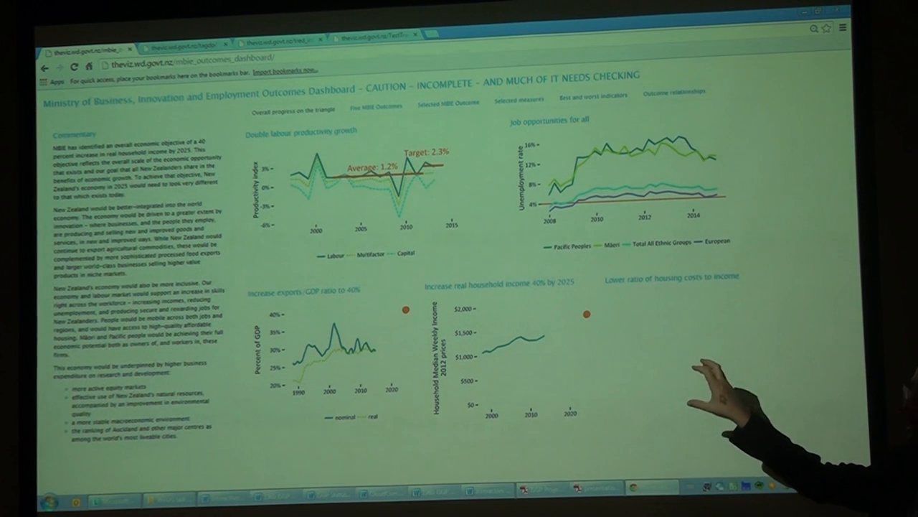
{"action": "mouse_move", "coordinate": [764, 433]}
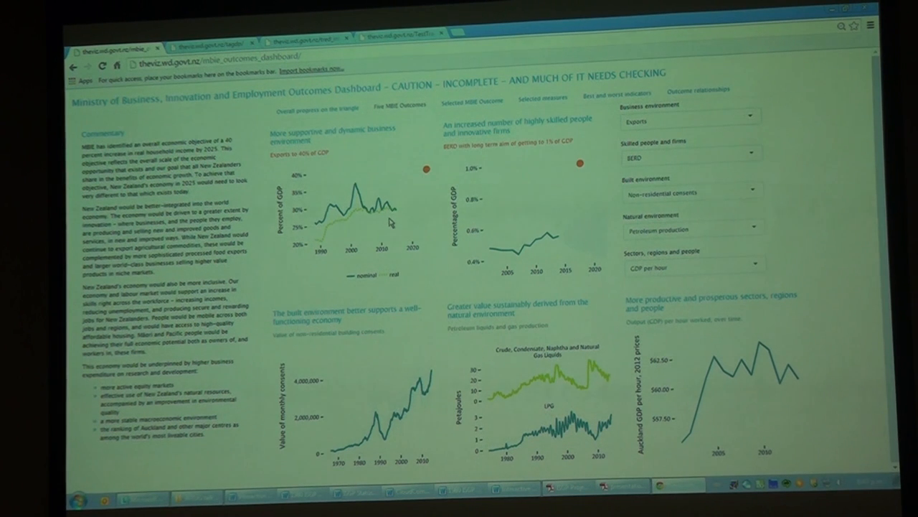
{"action": "mouse_move", "coordinate": [388, 211]}
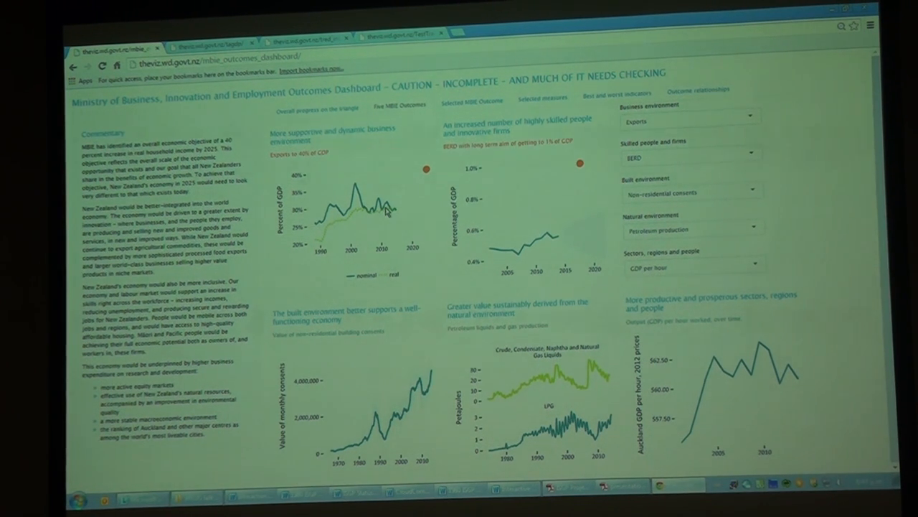
{"action": "mouse_move", "coordinate": [420, 196]}
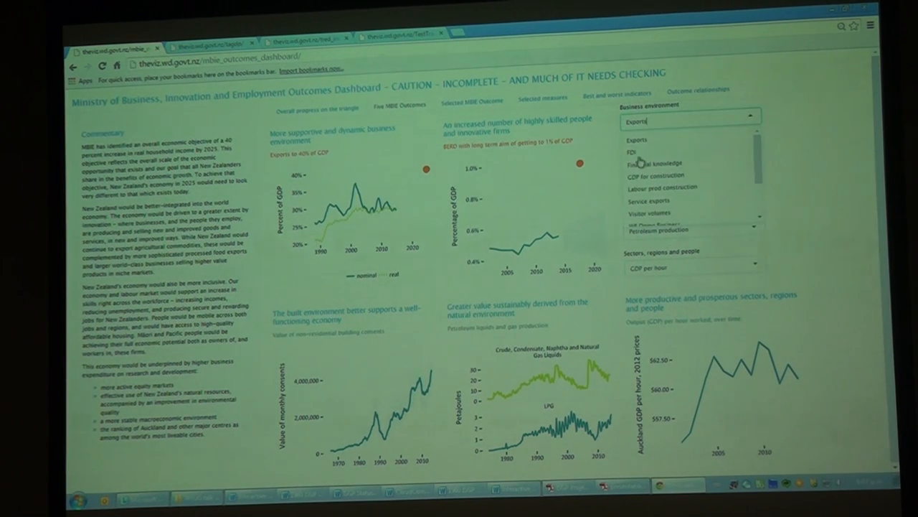
Step: Chart Foreign Direct Investment as the business environment measure
{"action": "left_click", "coordinate": [636, 152]}
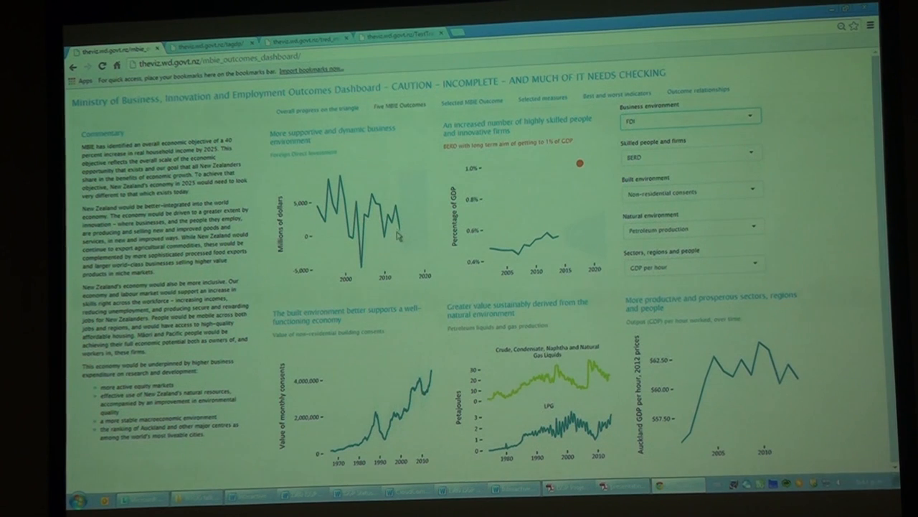
{"action": "mouse_move", "coordinate": [400, 293]}
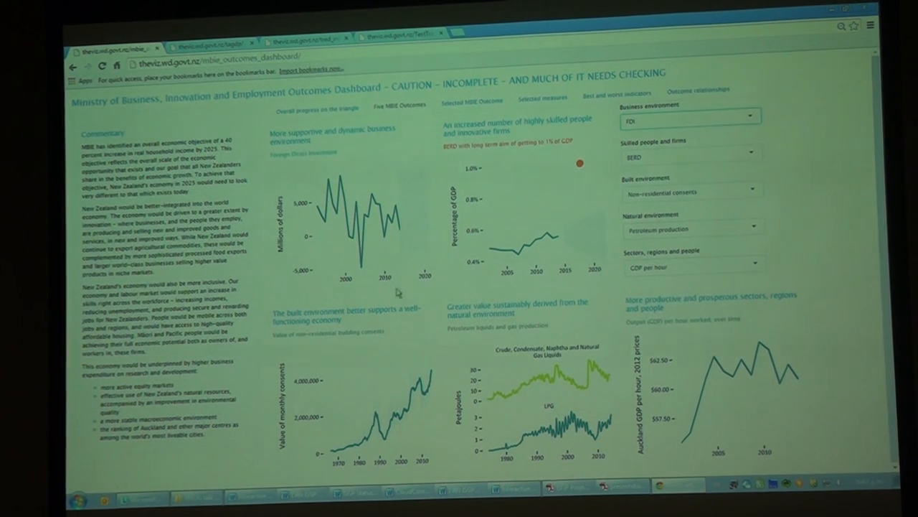
{"action": "mouse_move", "coordinate": [421, 232]}
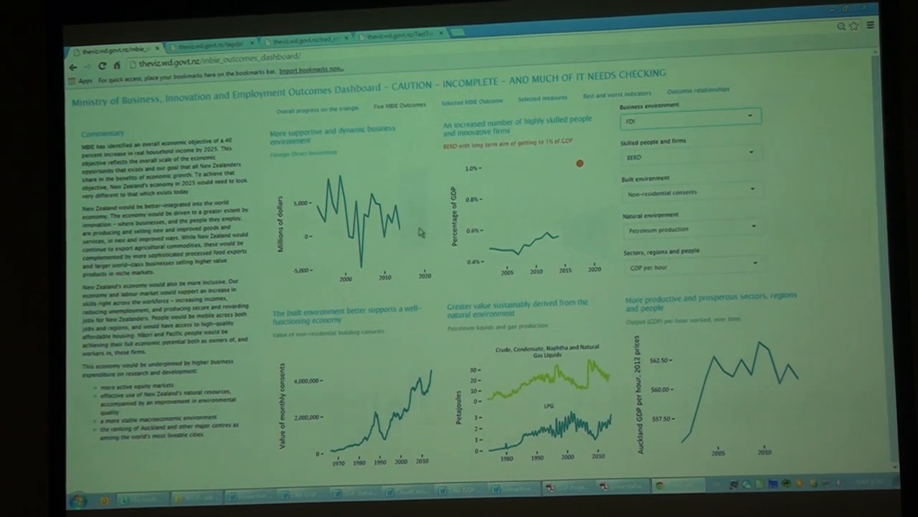
{"action": "mouse_move", "coordinate": [343, 241]}
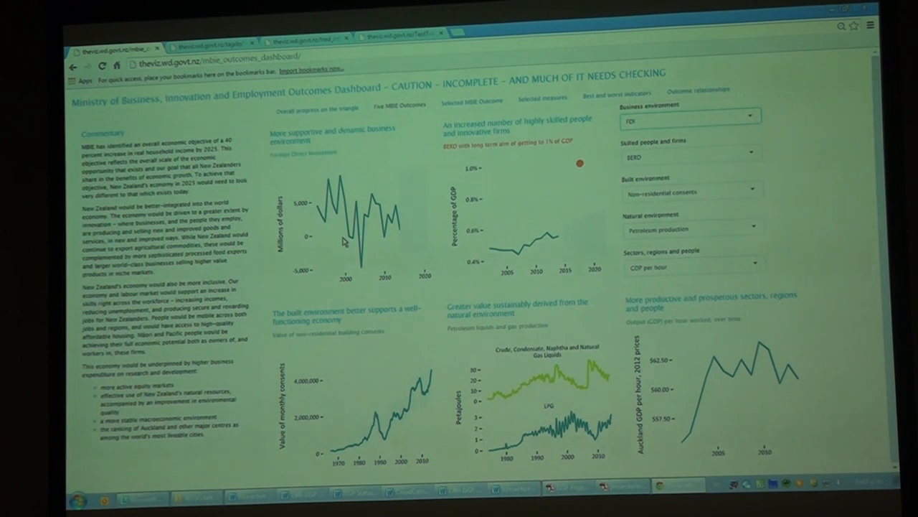
{"action": "mouse_move", "coordinate": [393, 185]}
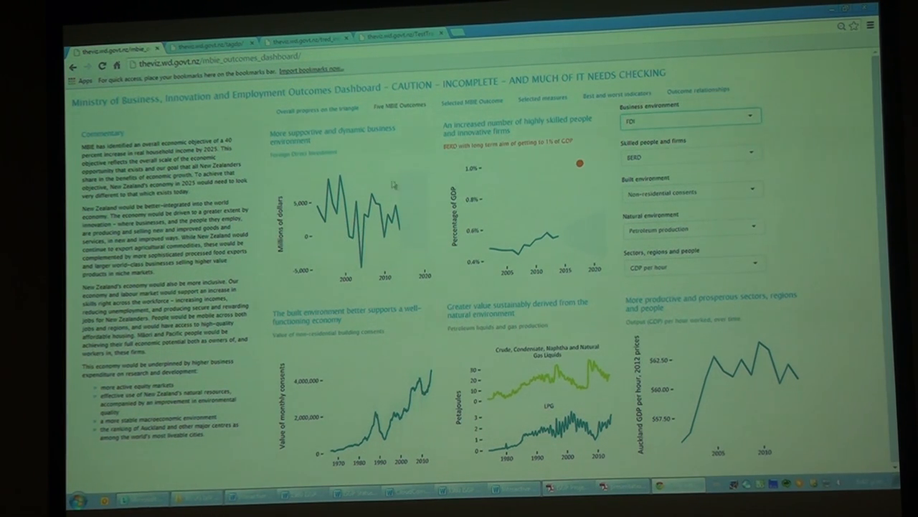
{"action": "mouse_move", "coordinate": [413, 257]}
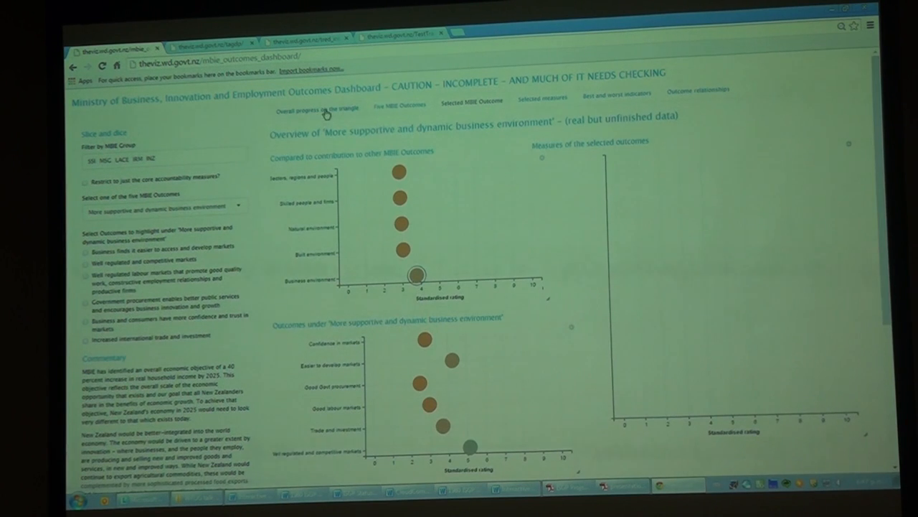
Step: Select the business environment outcome and highlight 'Well regulated and competitive markets'
{"action": "left_click", "coordinate": [398, 104]}
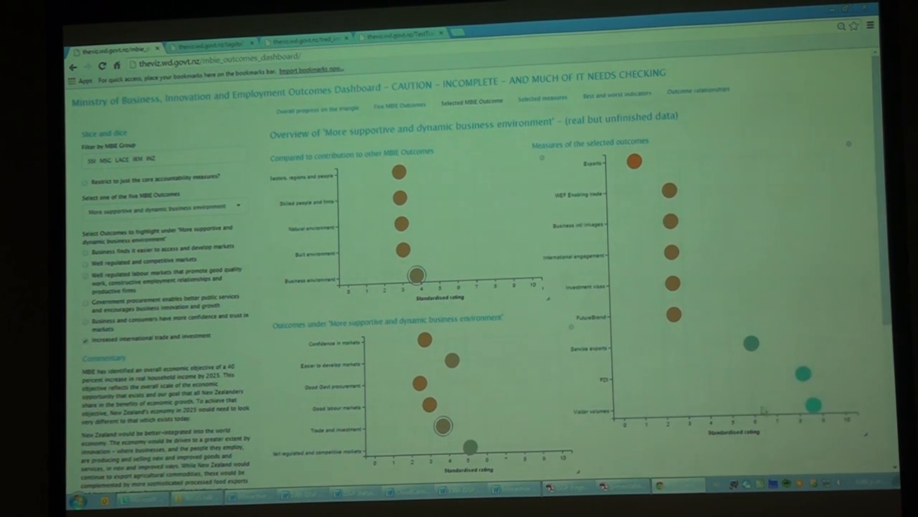
{"action": "mouse_move", "coordinate": [402, 227]}
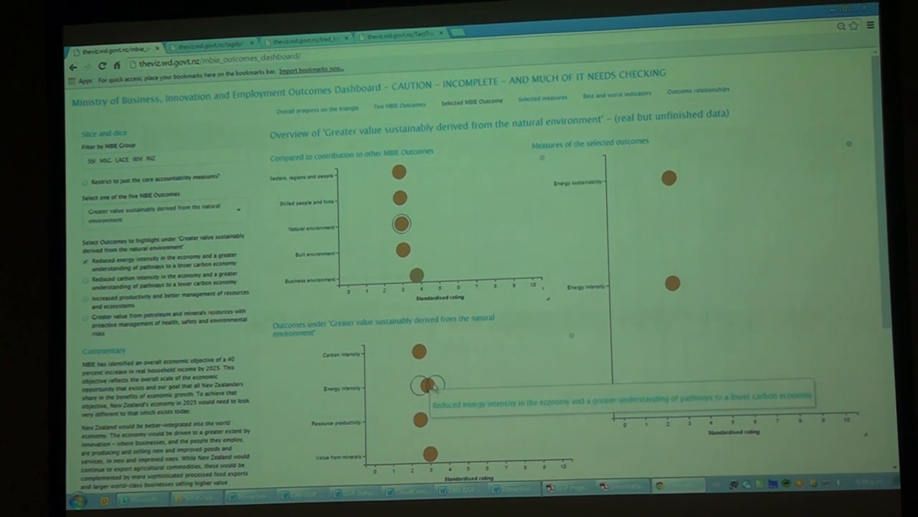
{"action": "mouse_move", "coordinate": [418, 278]}
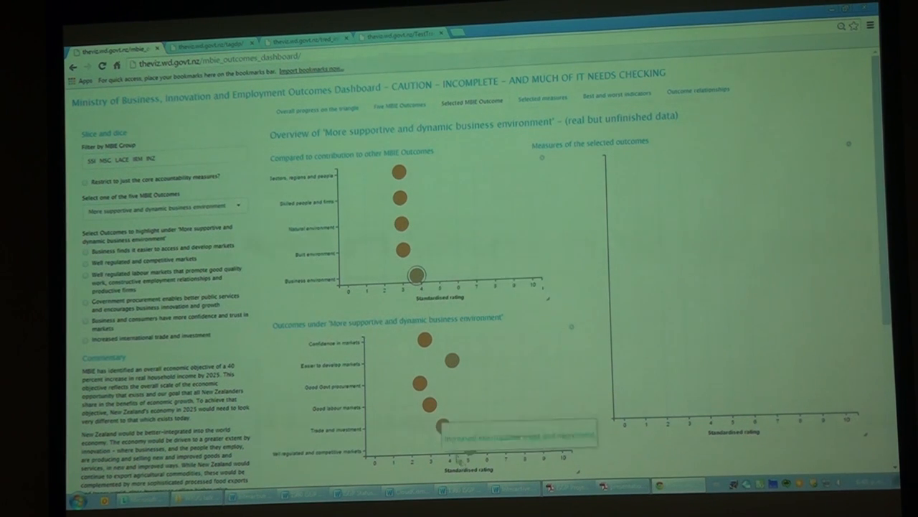
{"action": "left_click", "coordinate": [85, 262]}
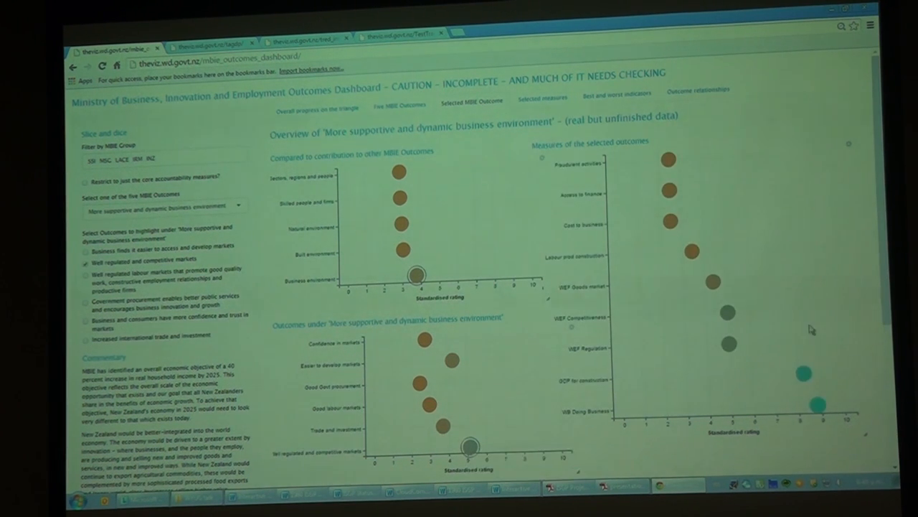
{"action": "mouse_move", "coordinate": [720, 350]}
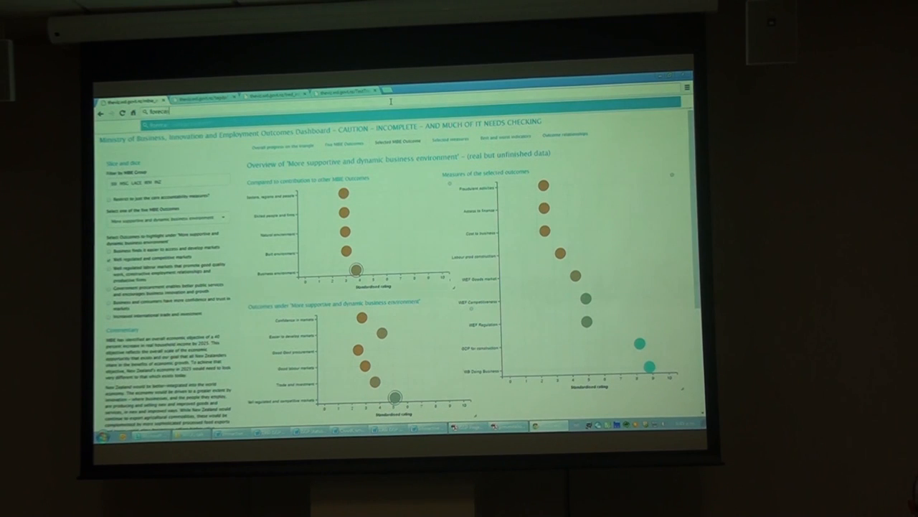
Step: Search 'forecasts tourism mbie' and open the Ministry's interactive tourism forecasts tool
{"action": "type", "text": "forecasts tourism mbi"}
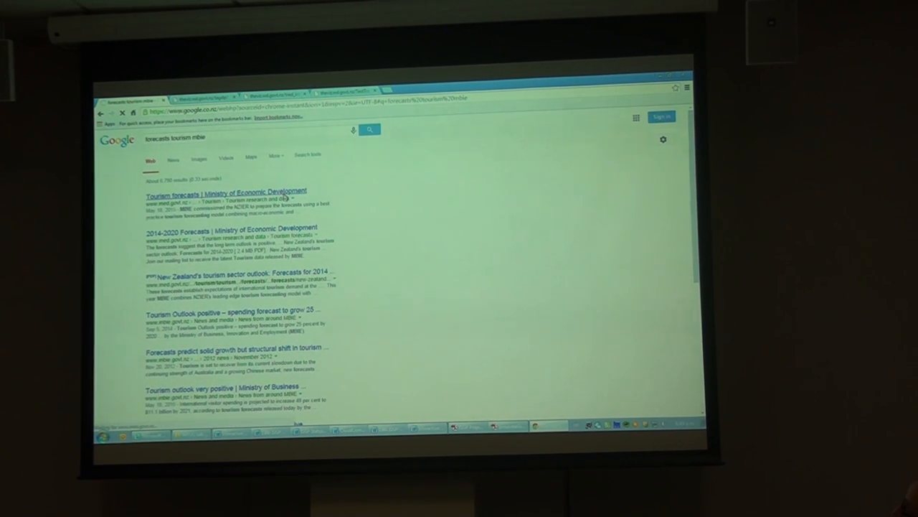
{"action": "left_click", "coordinate": [225, 191]}
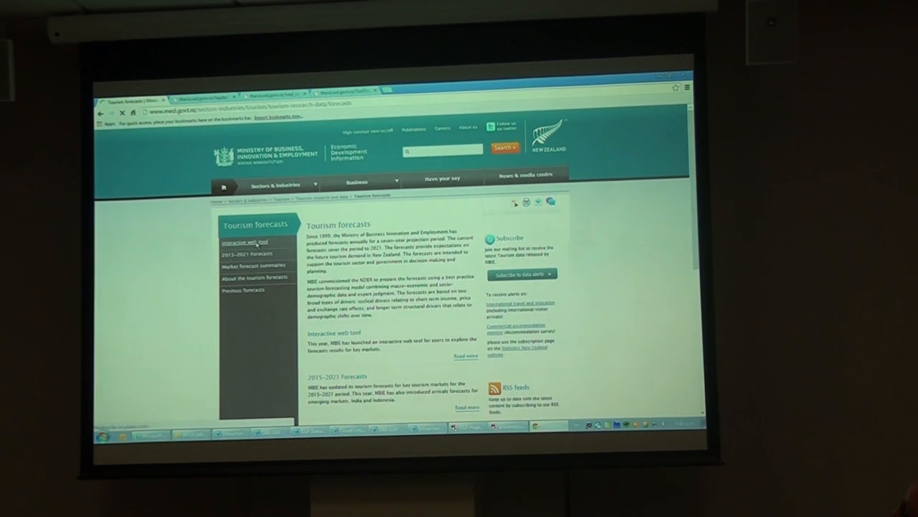
{"action": "left_click", "coordinate": [244, 243]}
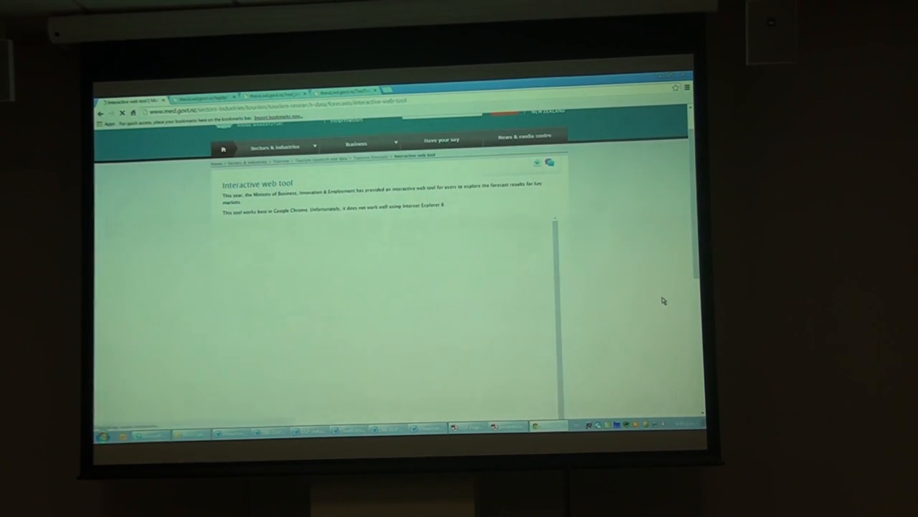
{"action": "mouse_move", "coordinate": [572, 340]}
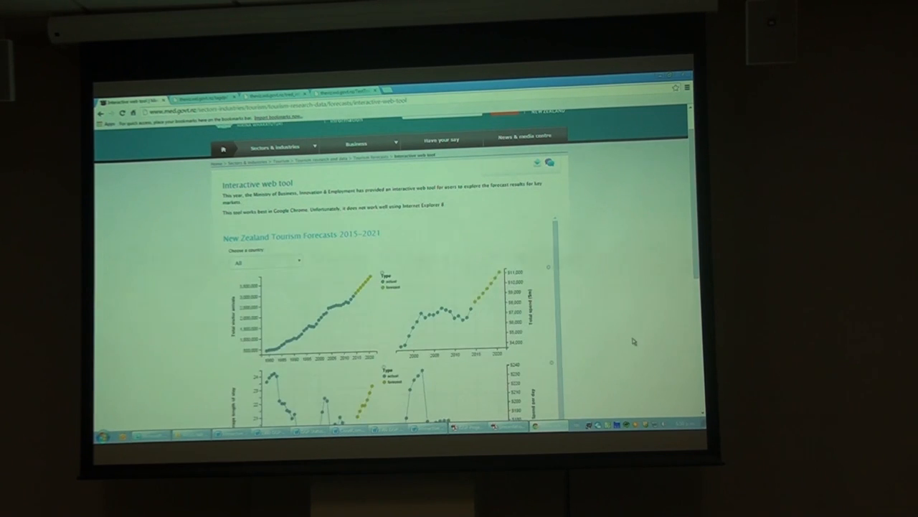
Step: Scroll to the forecast charts and switch the country filter to Korea
{"action": "scroll", "scroll_direction": "down", "scroll_amount": 3}
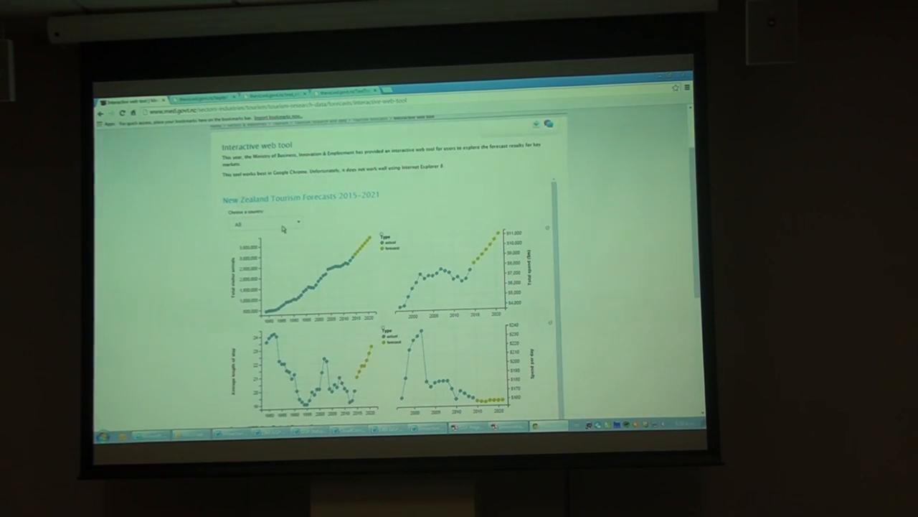
{"action": "left_click", "coordinate": [265, 223]}
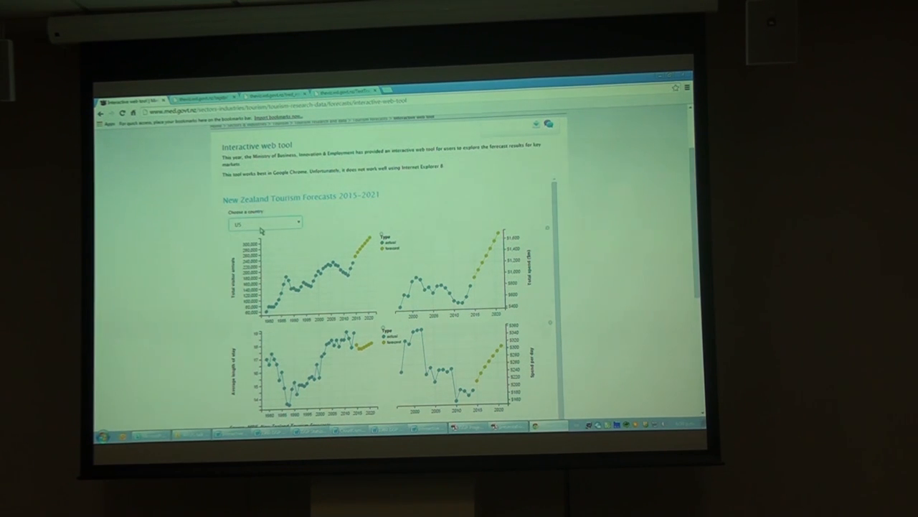
{"action": "left_click", "coordinate": [265, 224]}
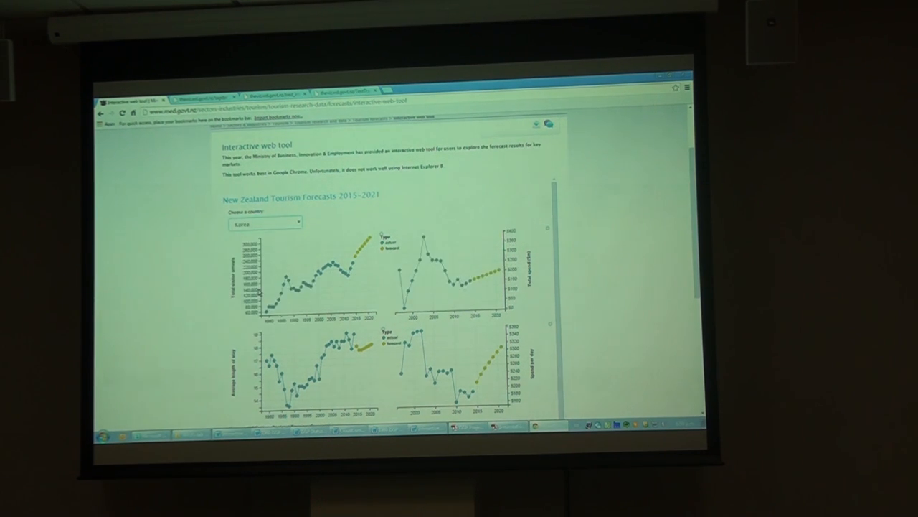
{"action": "left_click", "coordinate": [265, 223]}
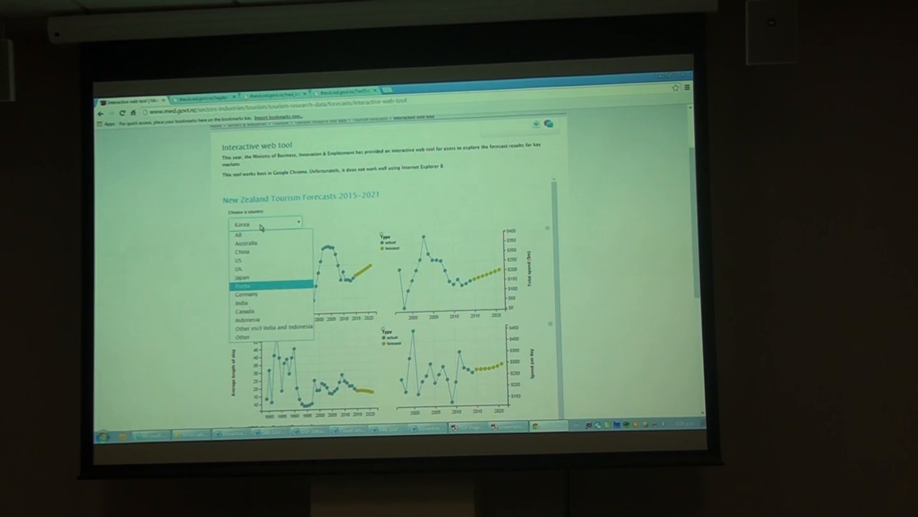
Step: Reset the forecasts to all countries, then filter them to Canada
{"action": "left_click", "coordinate": [238, 234]}
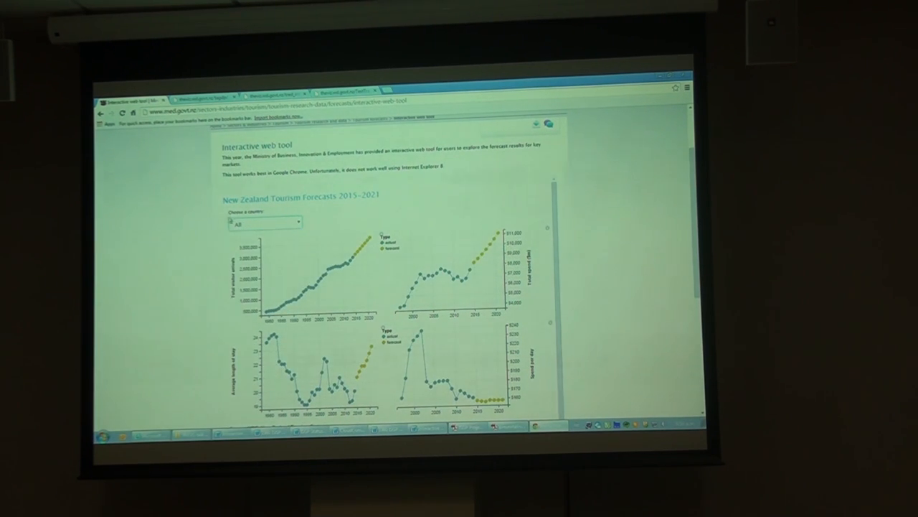
{"action": "left_click", "coordinate": [266, 223]}
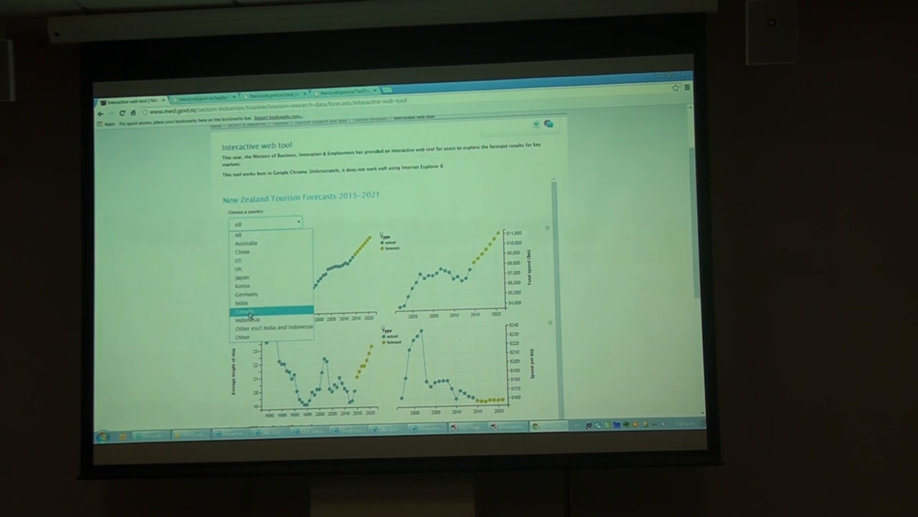
{"action": "left_click", "coordinate": [244, 310]}
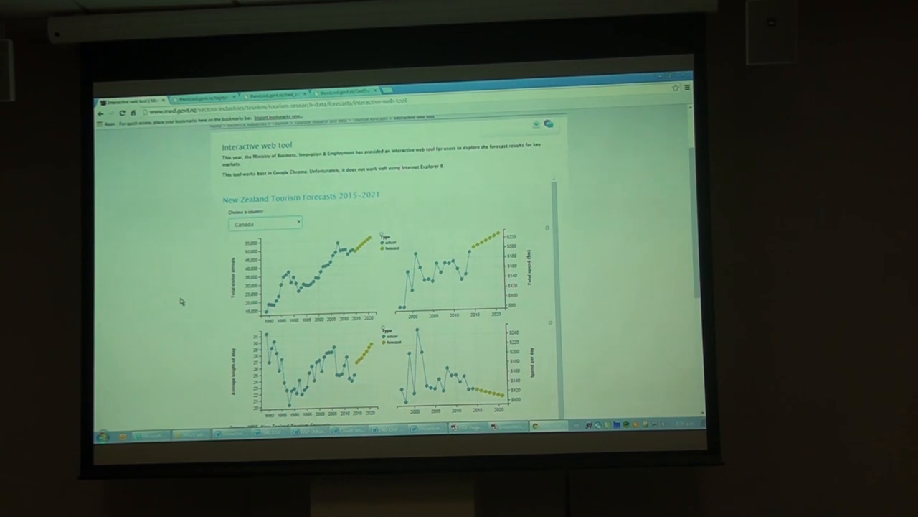
{"action": "mouse_move", "coordinate": [274, 338]}
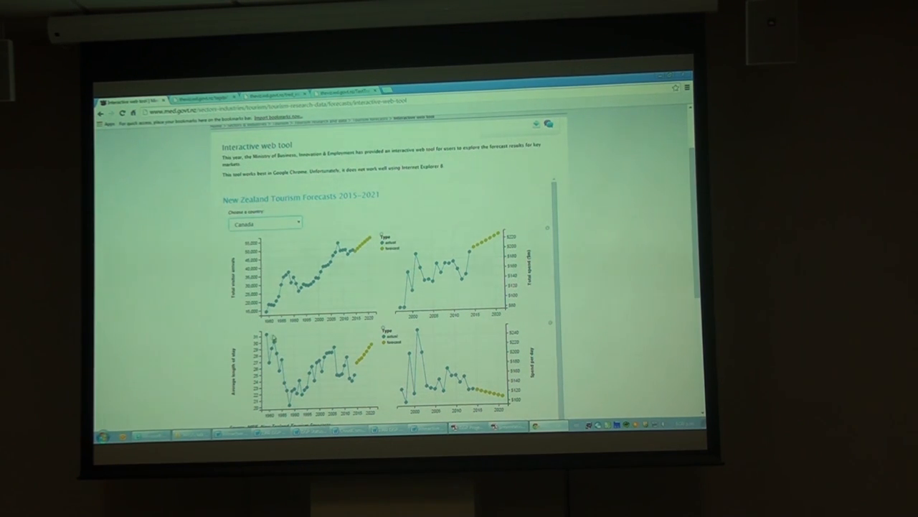